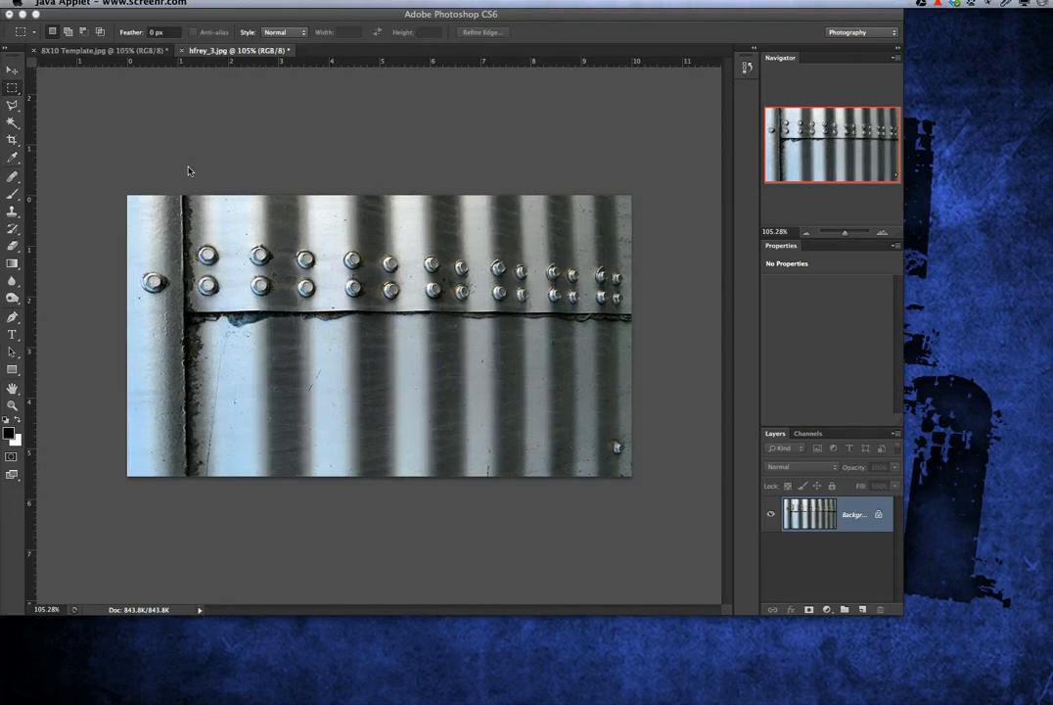
mouse_move(207, 226)
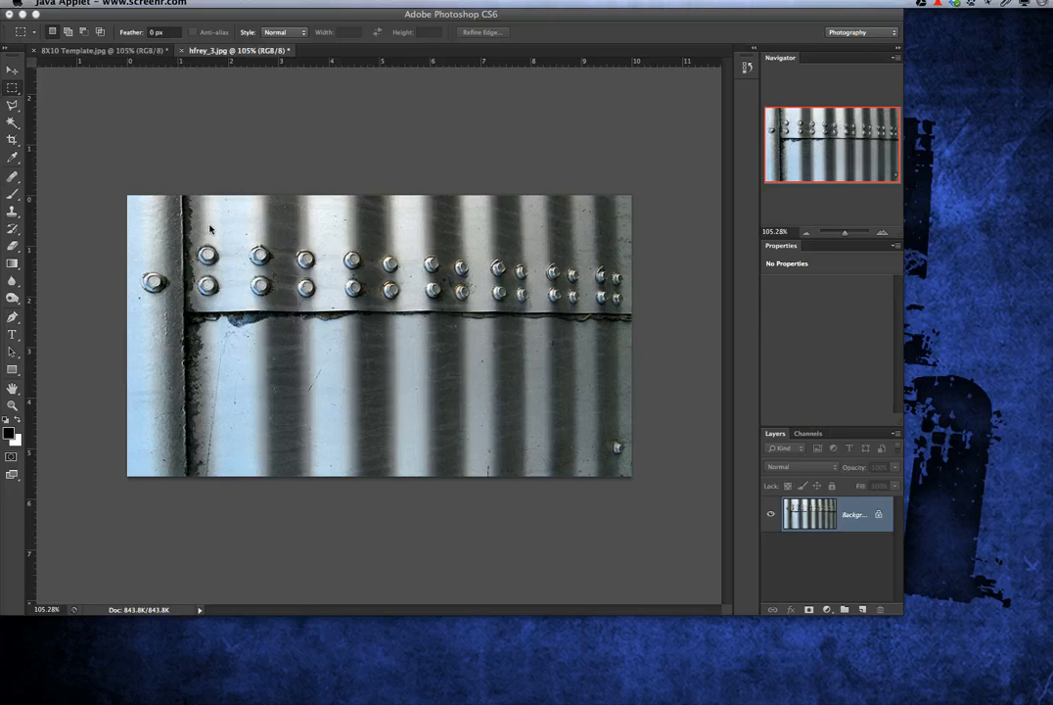
mouse_move(328, 352)
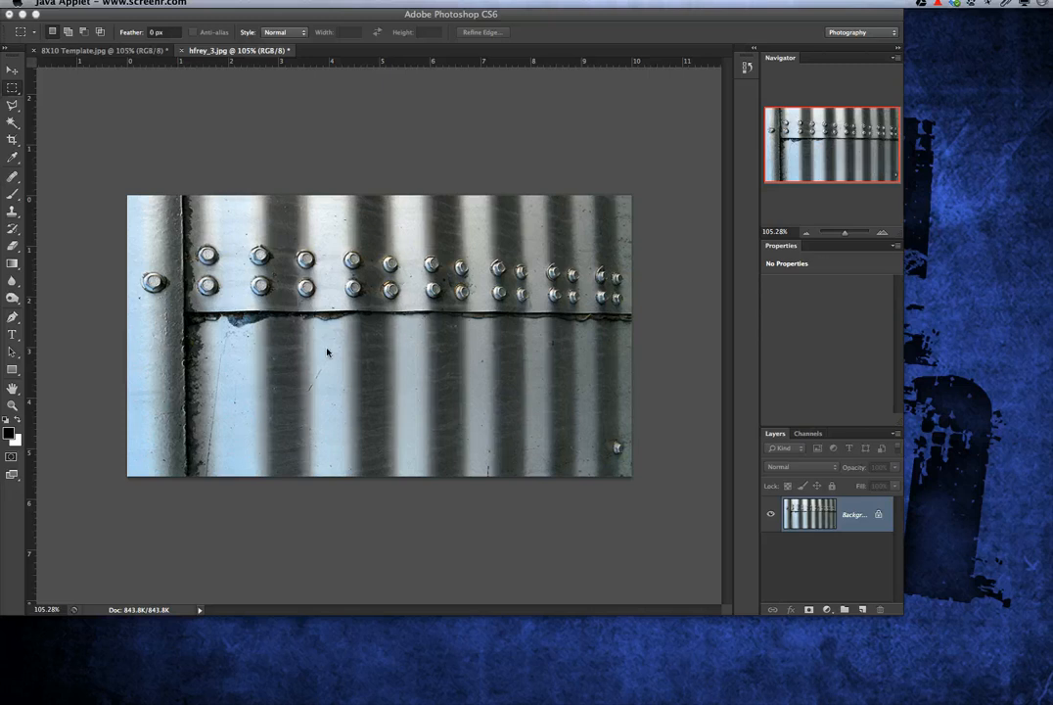
mouse_move(15, 91)
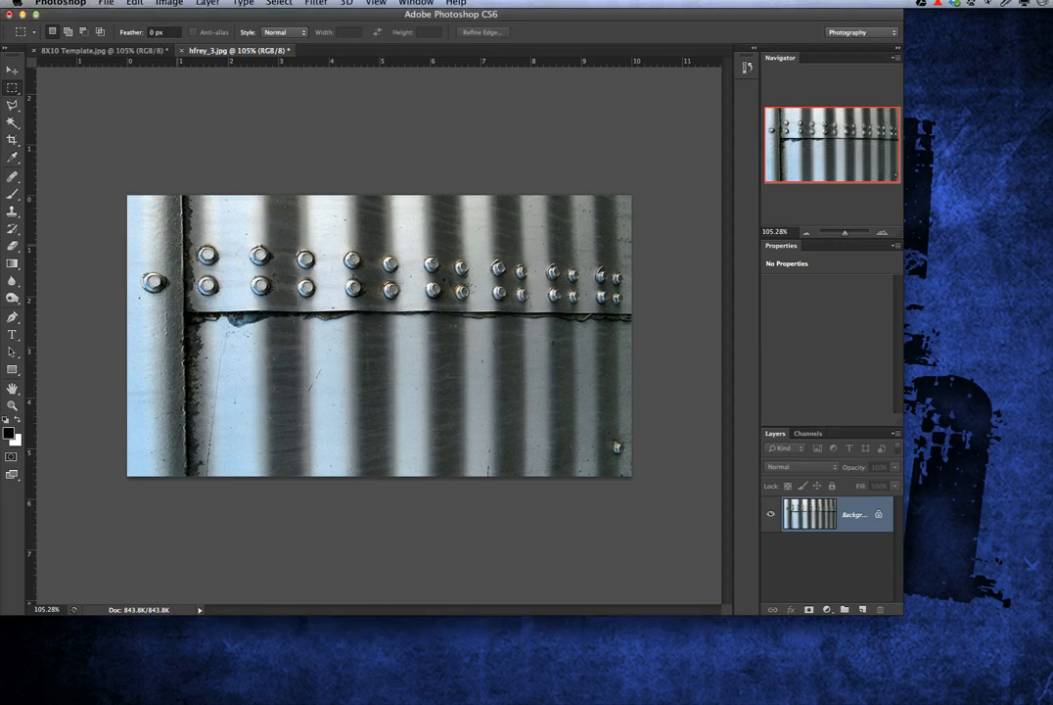
Step: Select a tall narrow strip on the rivet photo's left and paste it into the 8X10 Template
drag(186, 206, 213, 421)
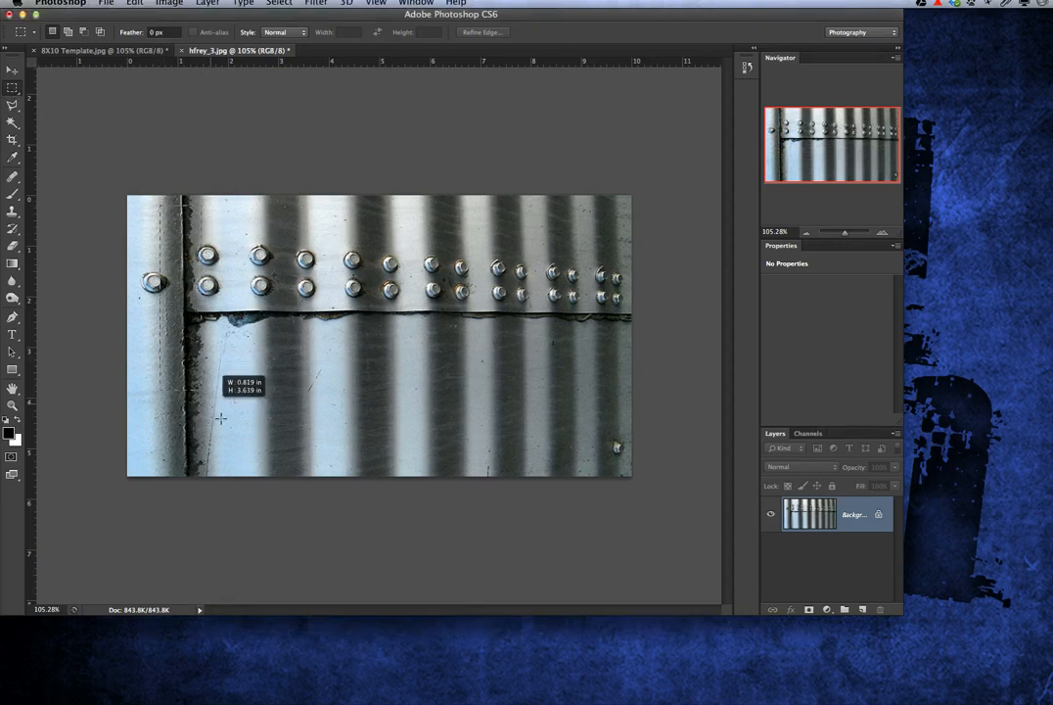
drag(230, 206, 230, 462)
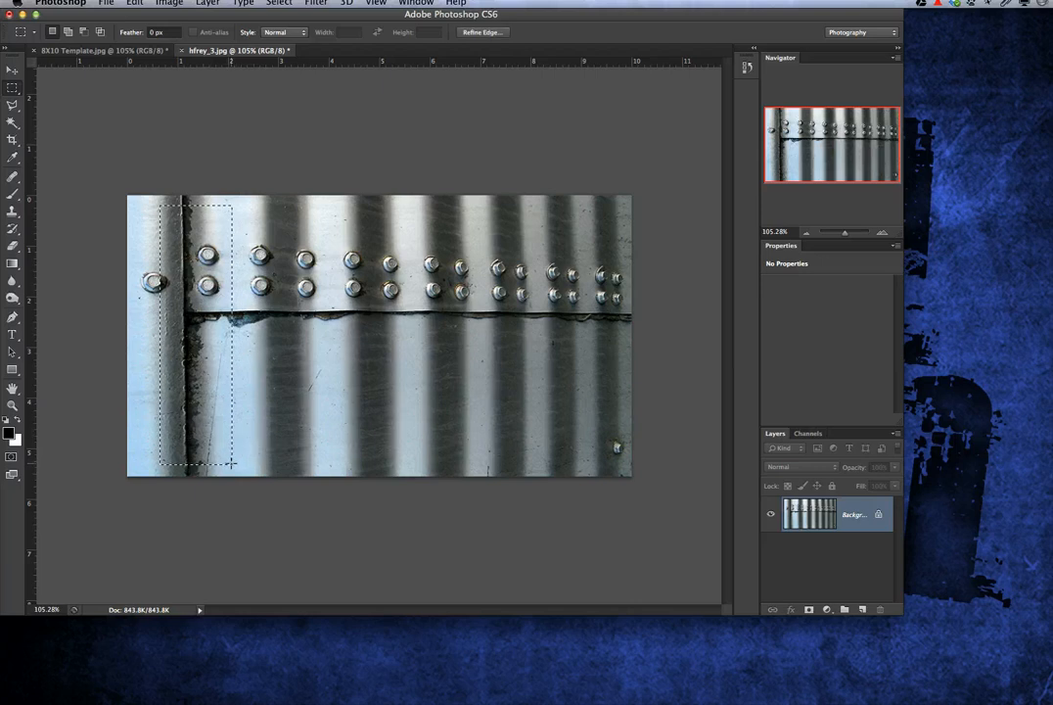
click(12, 75)
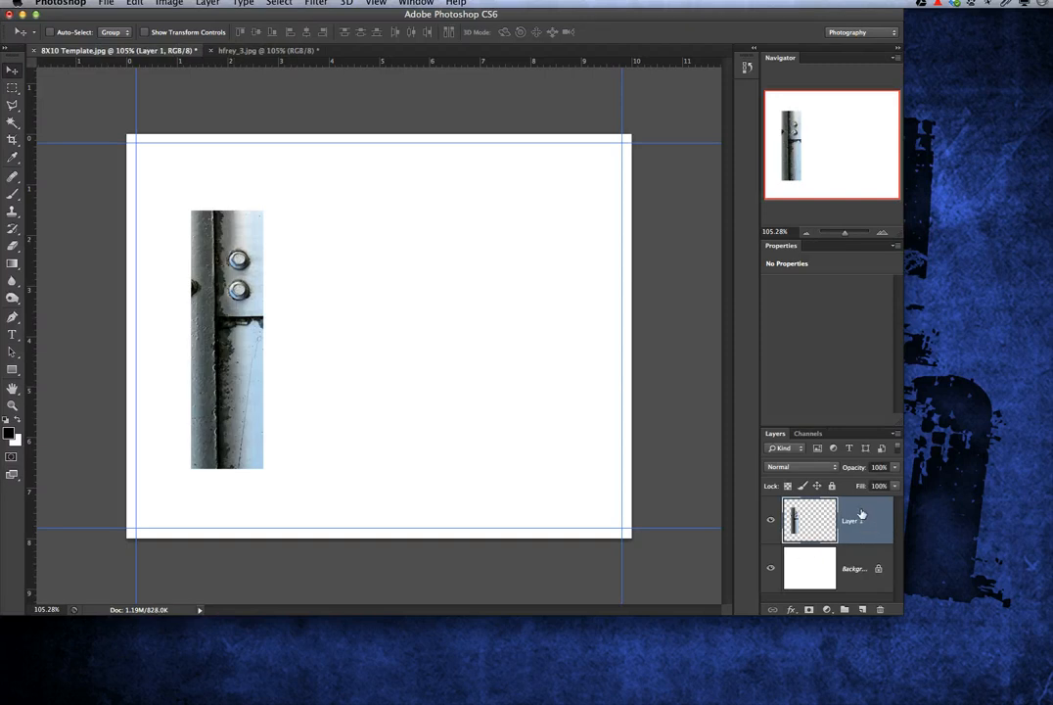
Step: Convert the pasted strip's Layer 1 into a smart object
right_click(863, 516)
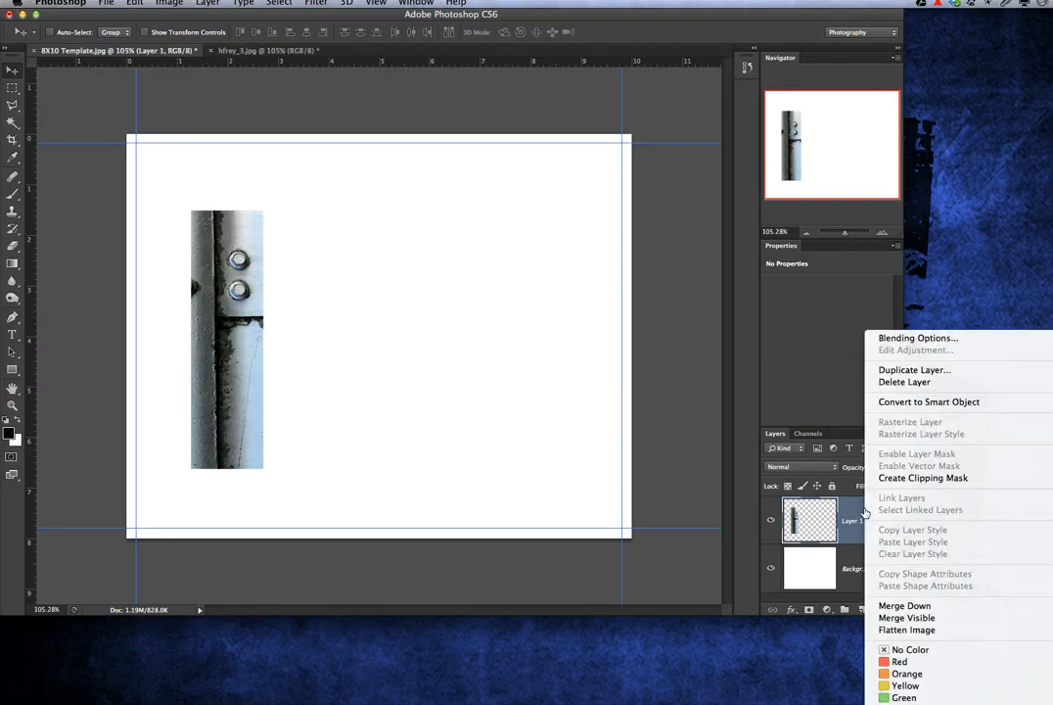
mouse_move(931, 402)
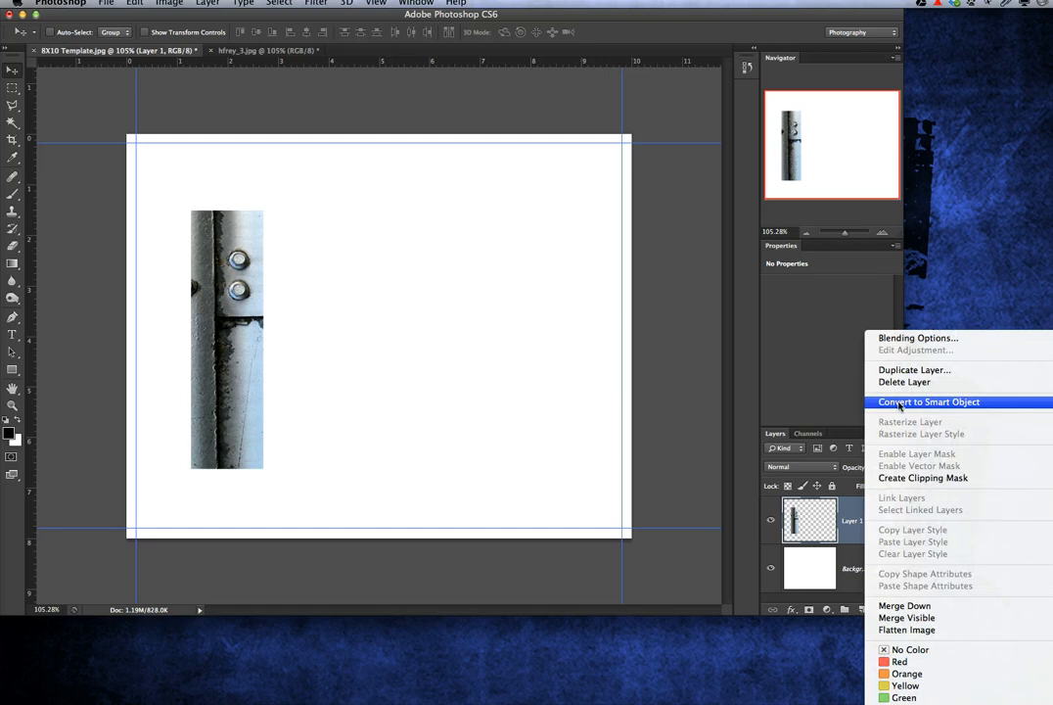
click(929, 402)
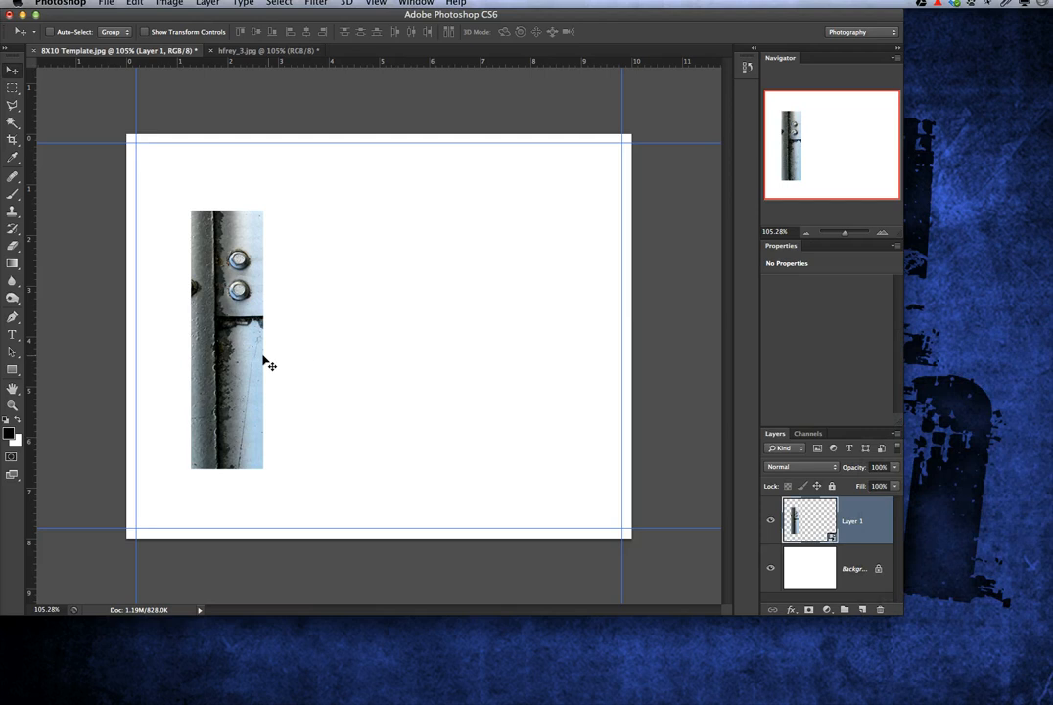
mouse_move(251, 375)
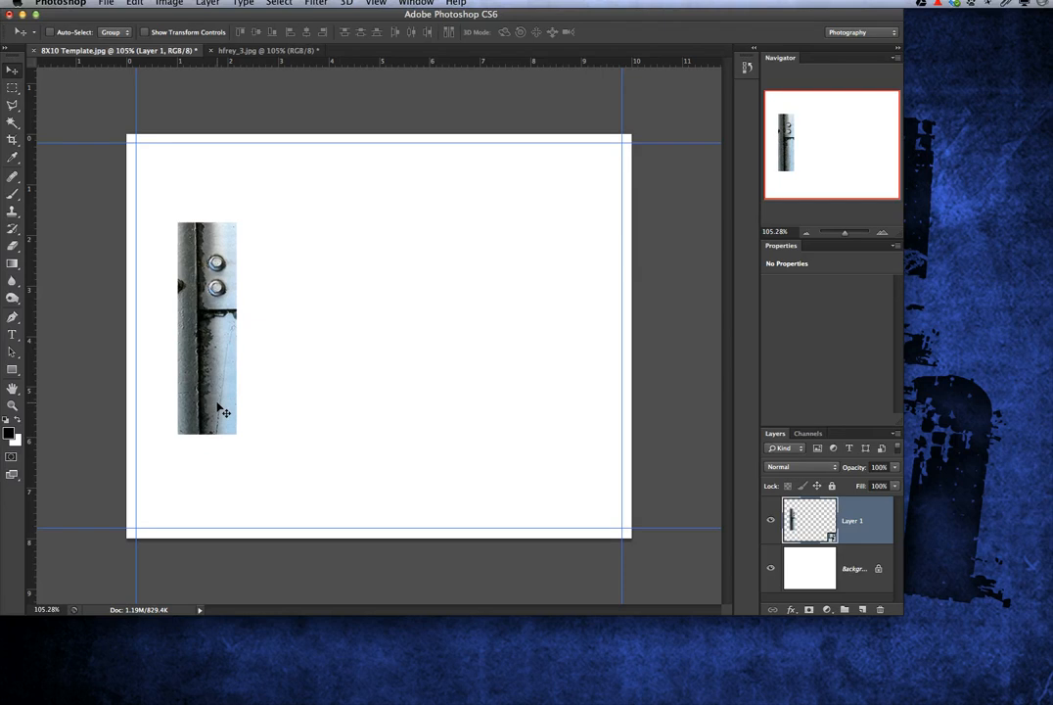
mouse_move(243, 83)
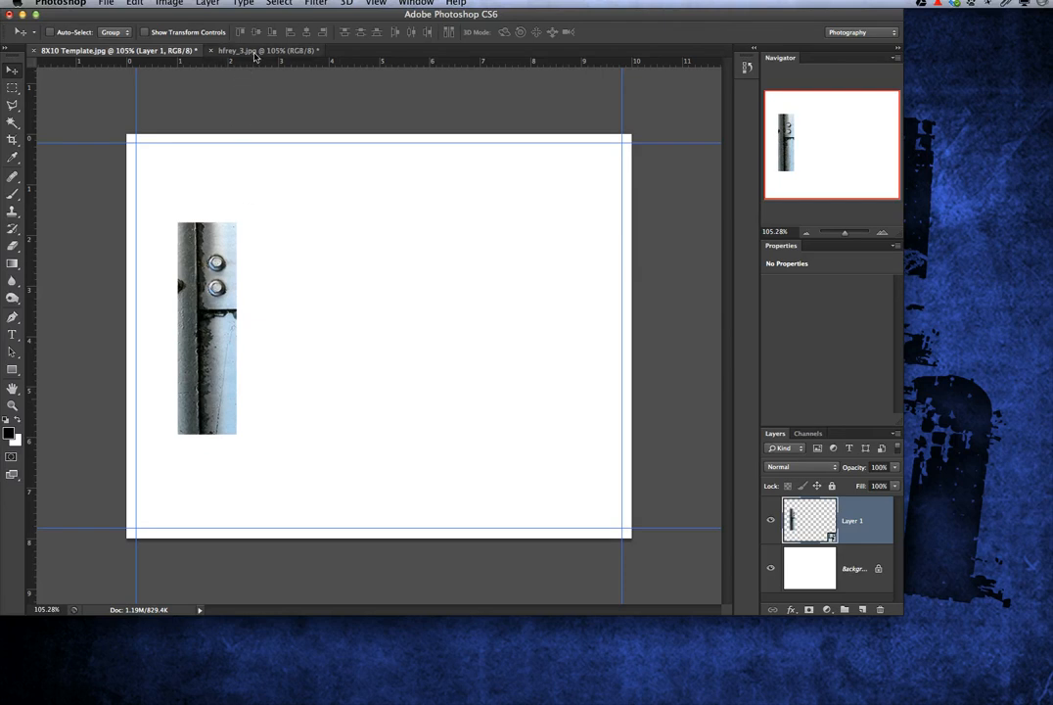
Step: Select a narrower strip right of the seam on hfrey_3.jpg and paste it into the template
click(252, 50)
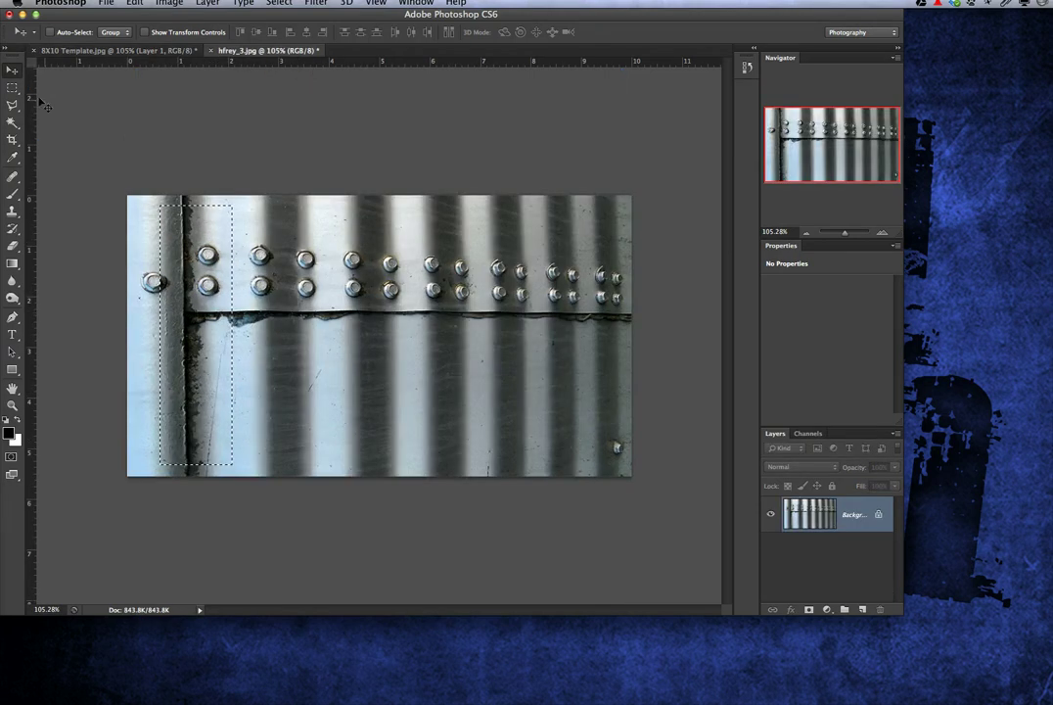
click(12, 91)
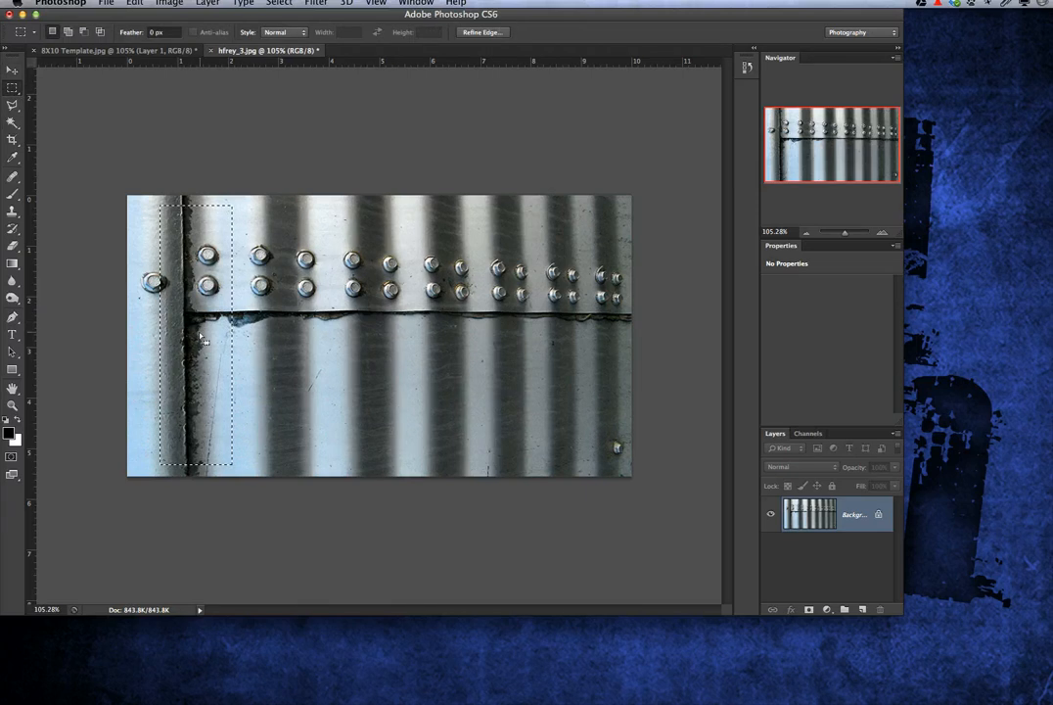
drag(201, 338, 245, 337)
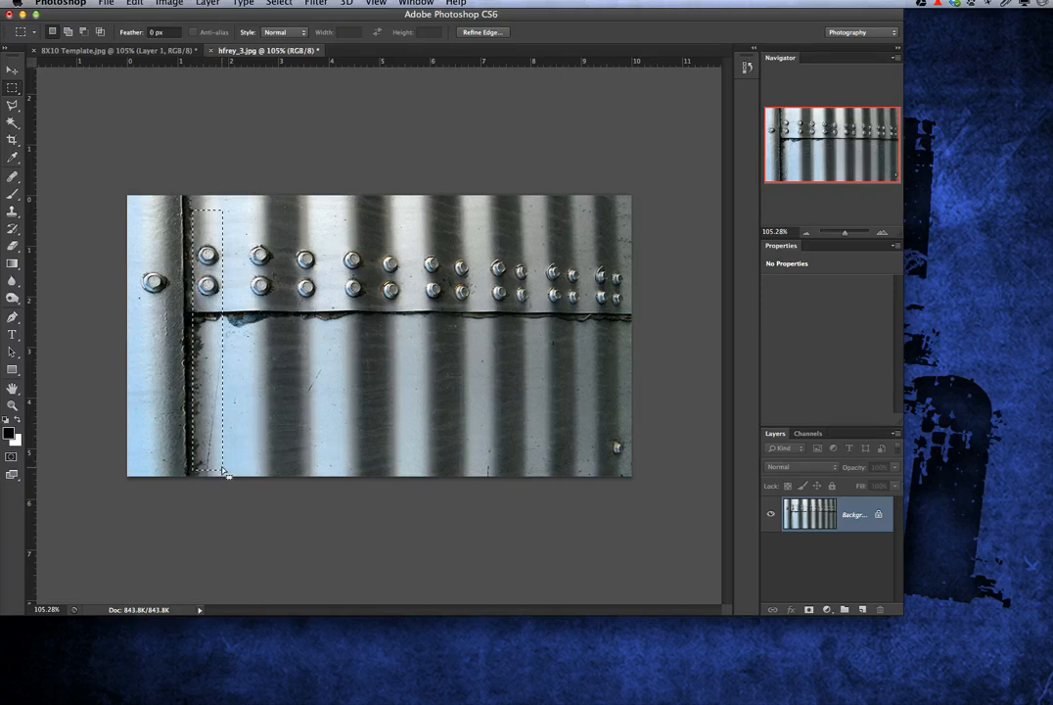
click(12, 71)
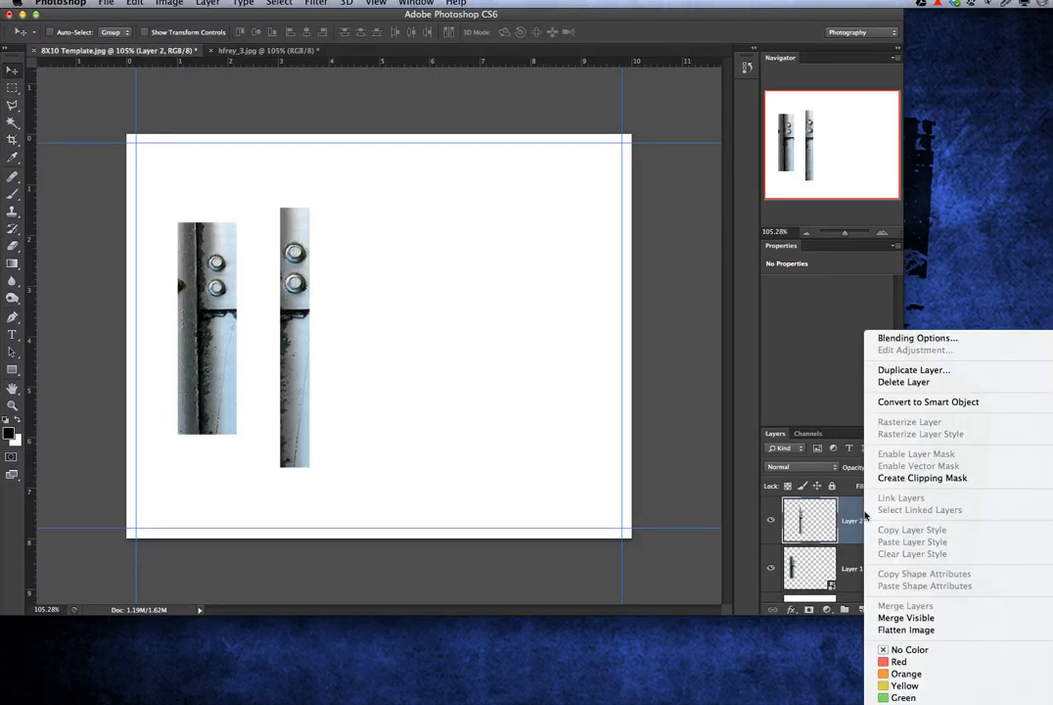
mouse_move(928, 402)
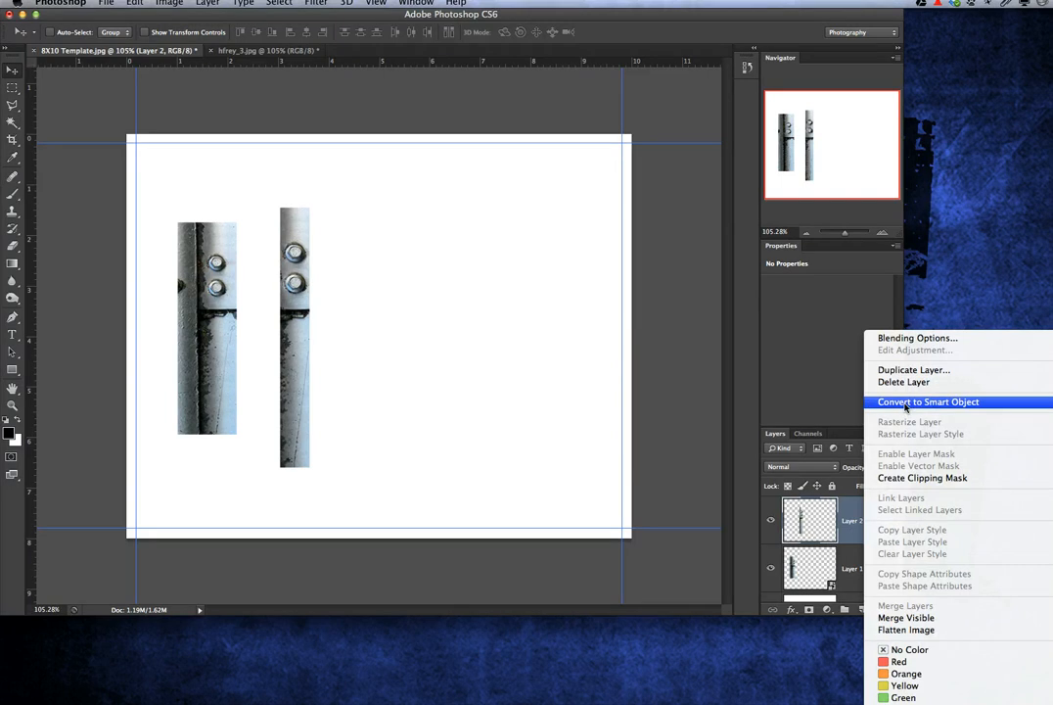
Step: Convert Layer 2 to a smart object and scale it to a shorter height
click(922, 402)
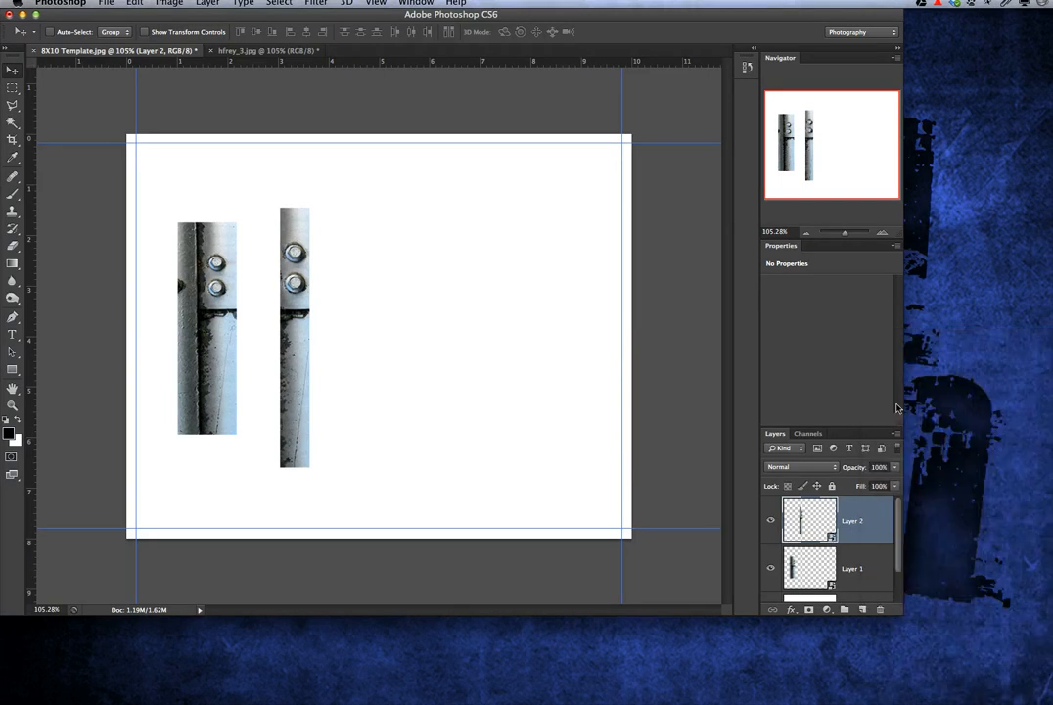
mouse_move(370, 370)
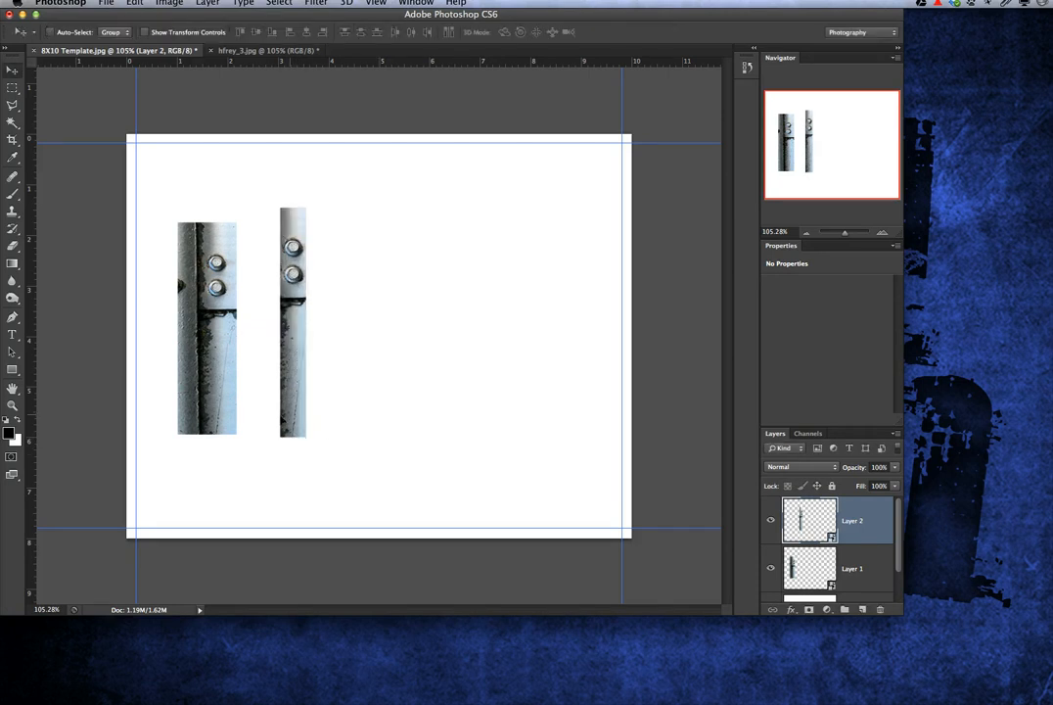
drag(293, 321, 223, 313)
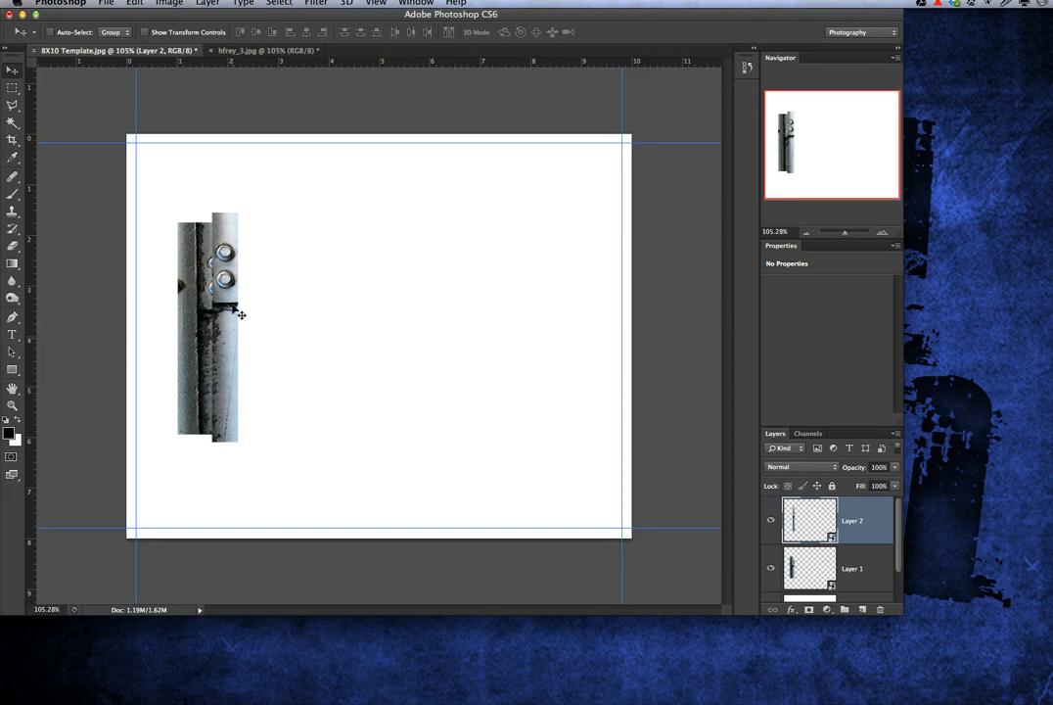
mouse_move(283, 170)
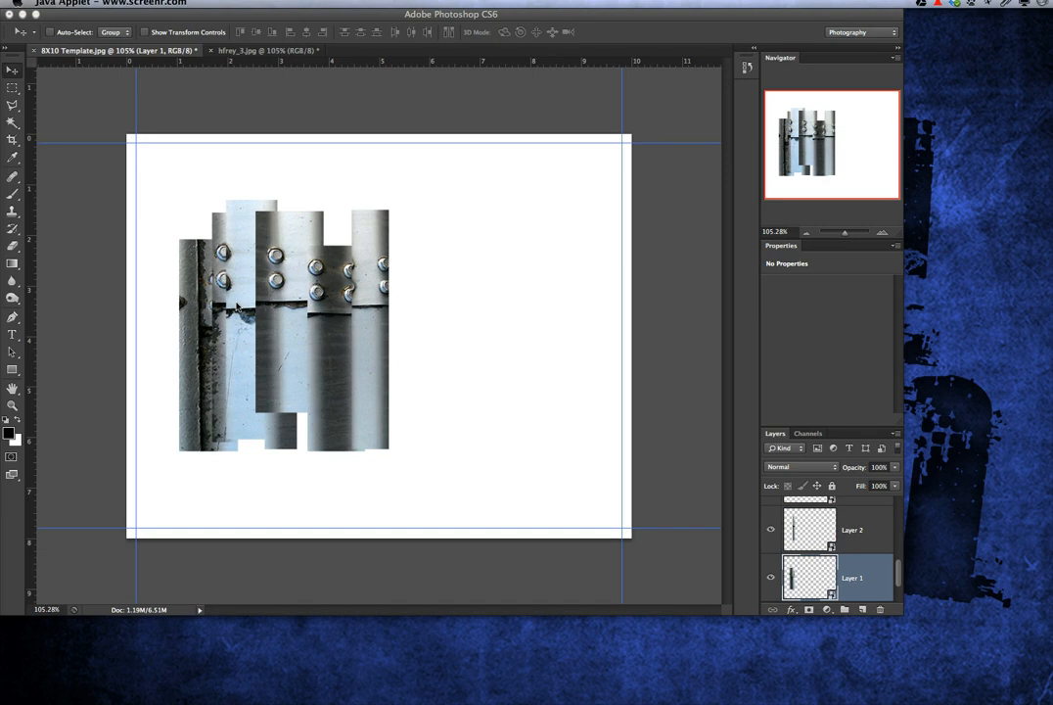
mouse_move(328, 326)
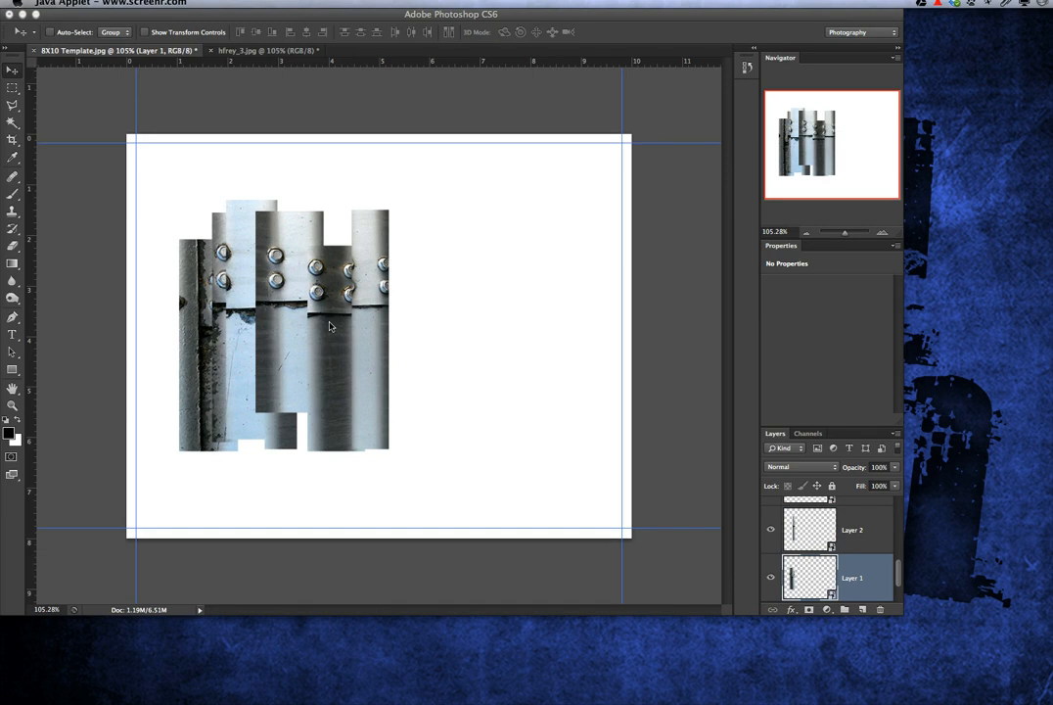
mouse_move(317, 290)
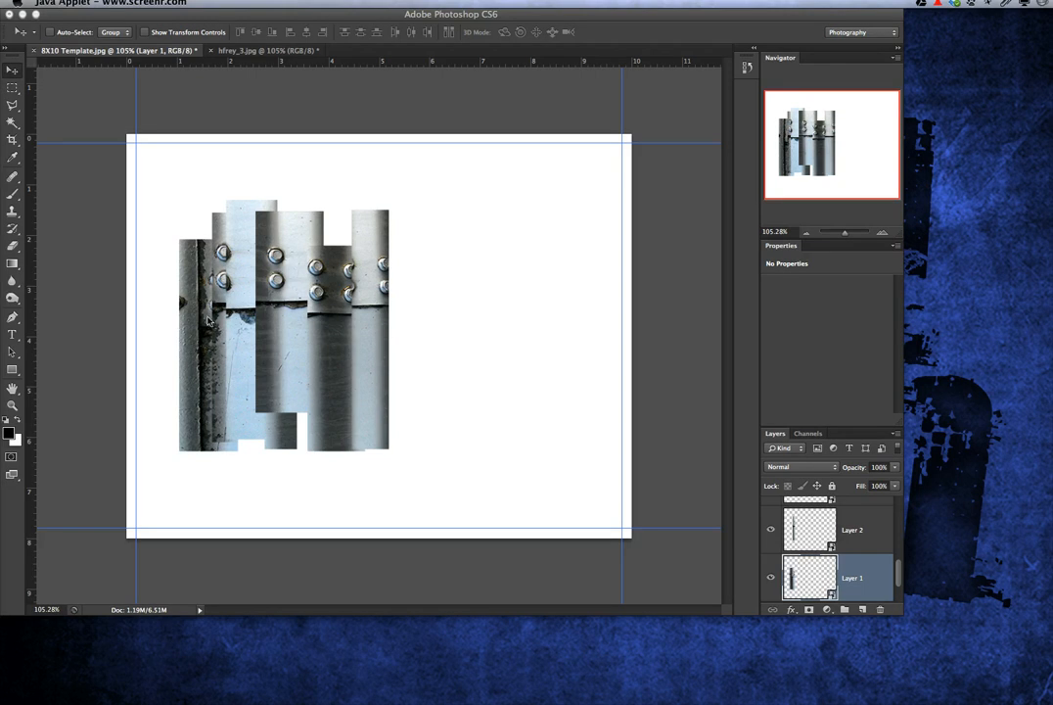
mouse_move(287, 318)
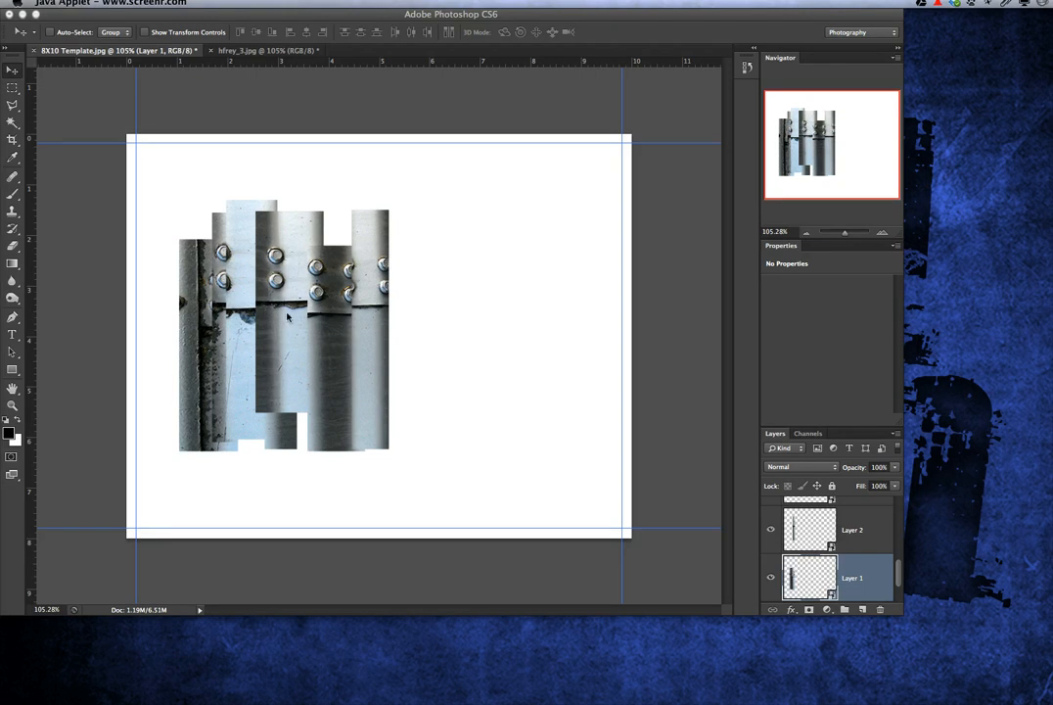
mouse_move(377, 364)
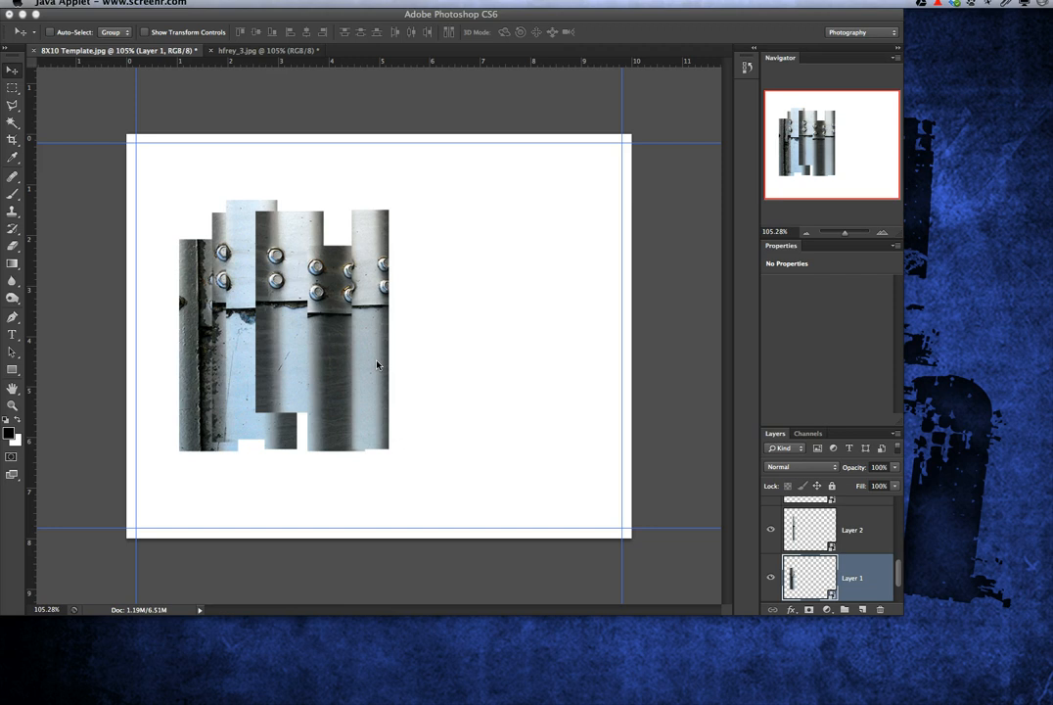
mouse_move(369, 229)
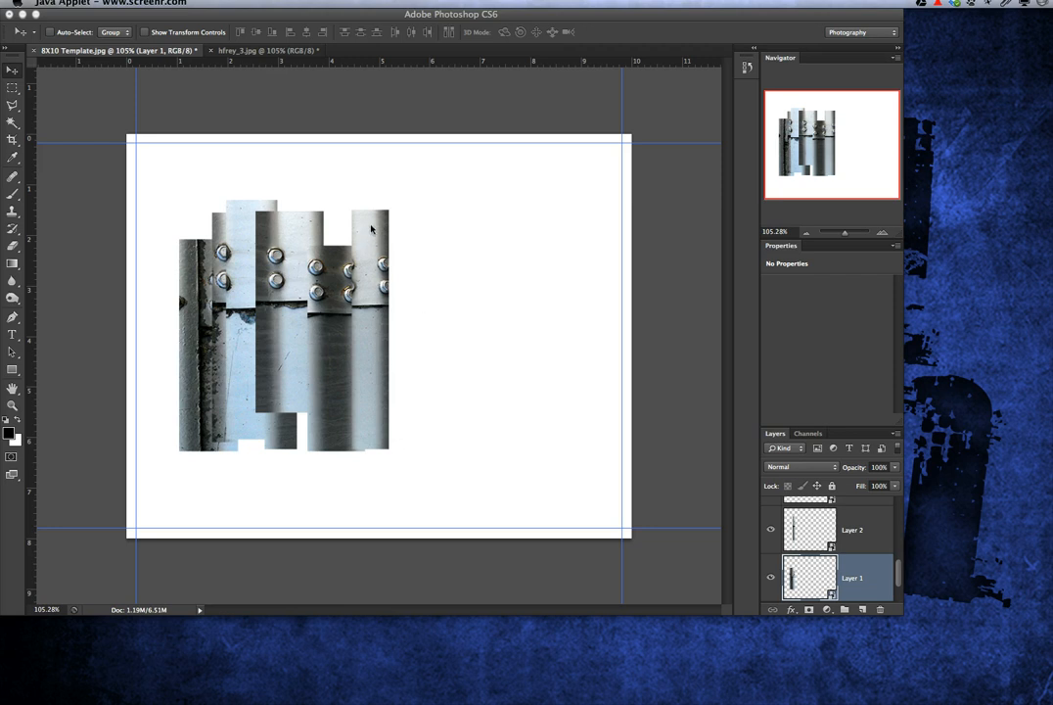
Step: Pick Layer 7 from the rightmost strip's right-click layer list
right_click(370, 230)
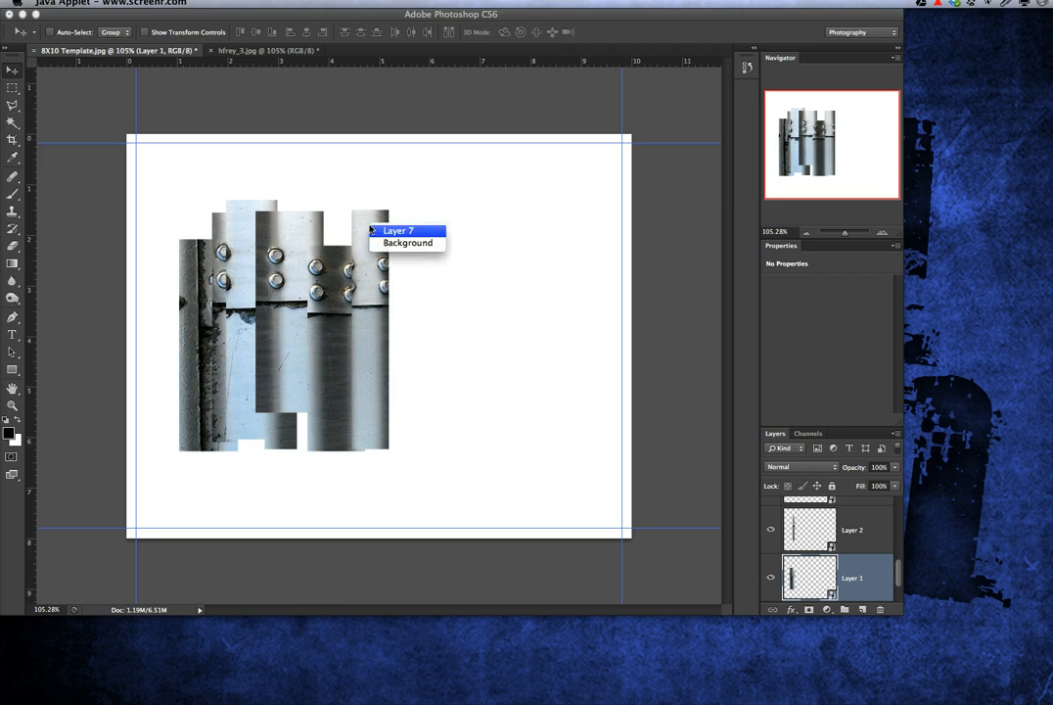
click(397, 231)
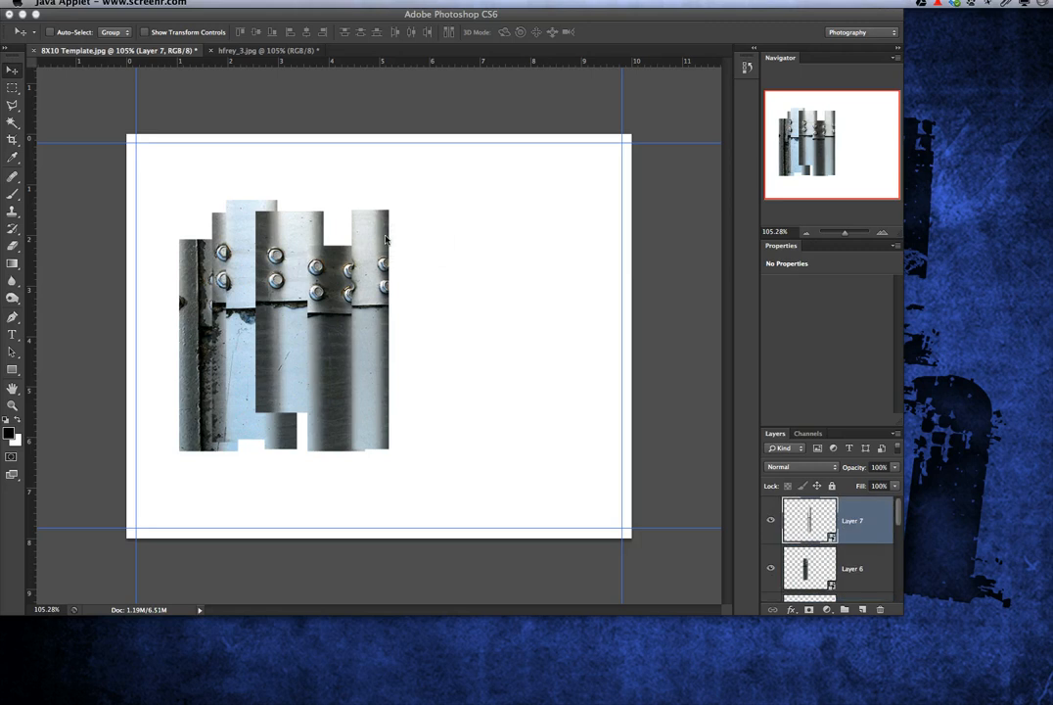
mouse_move(430, 274)
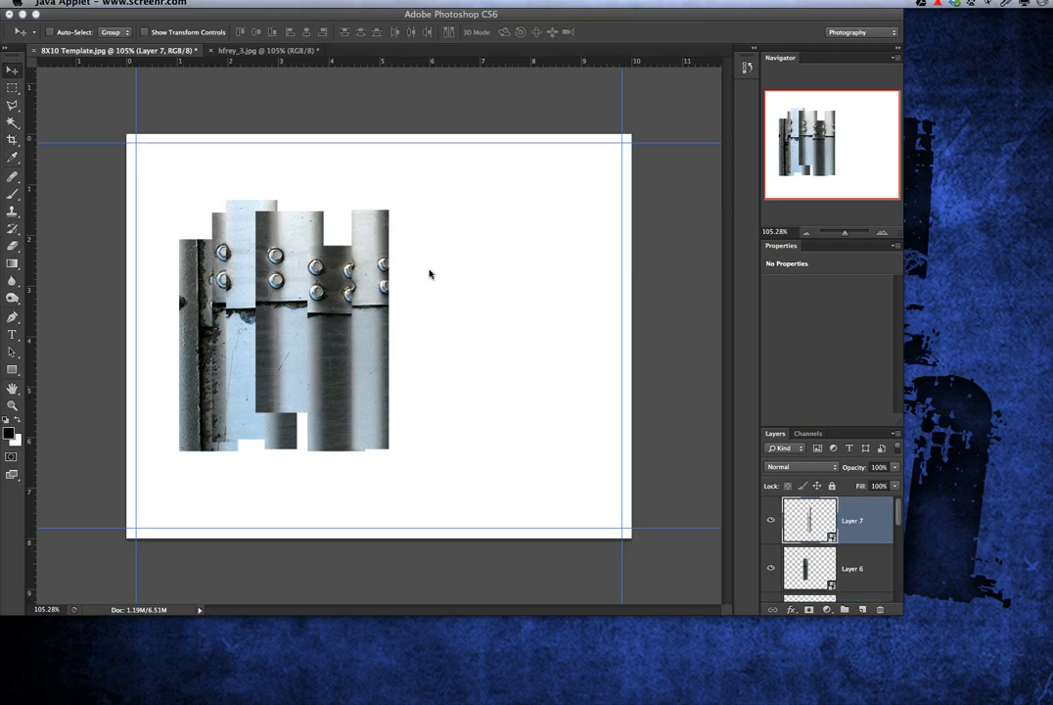
mouse_move(665, 360)
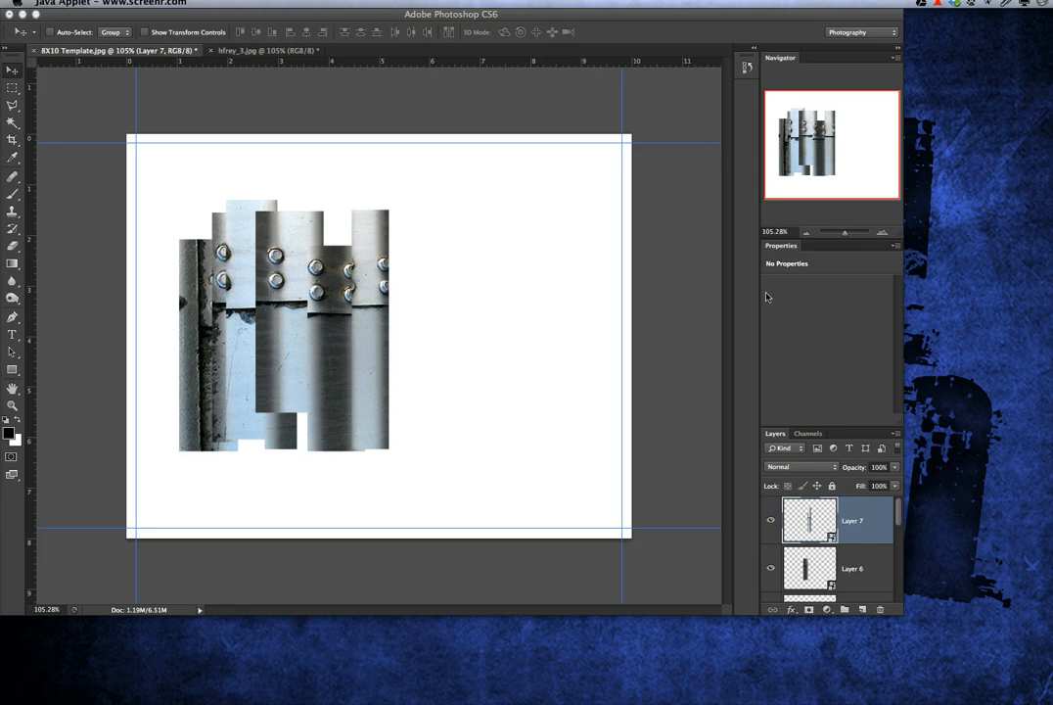
mouse_move(233, 7)
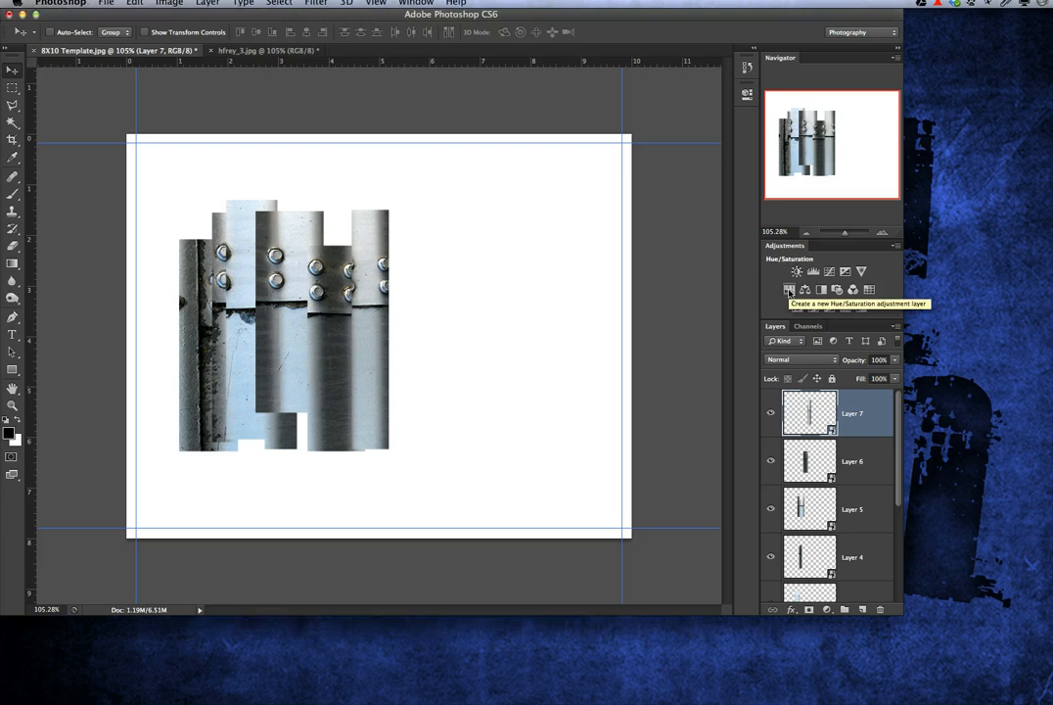
Step: Add a colorized Hue/Saturation layer above Layer 7 with Hue 186, Saturation 25
click(786, 289)
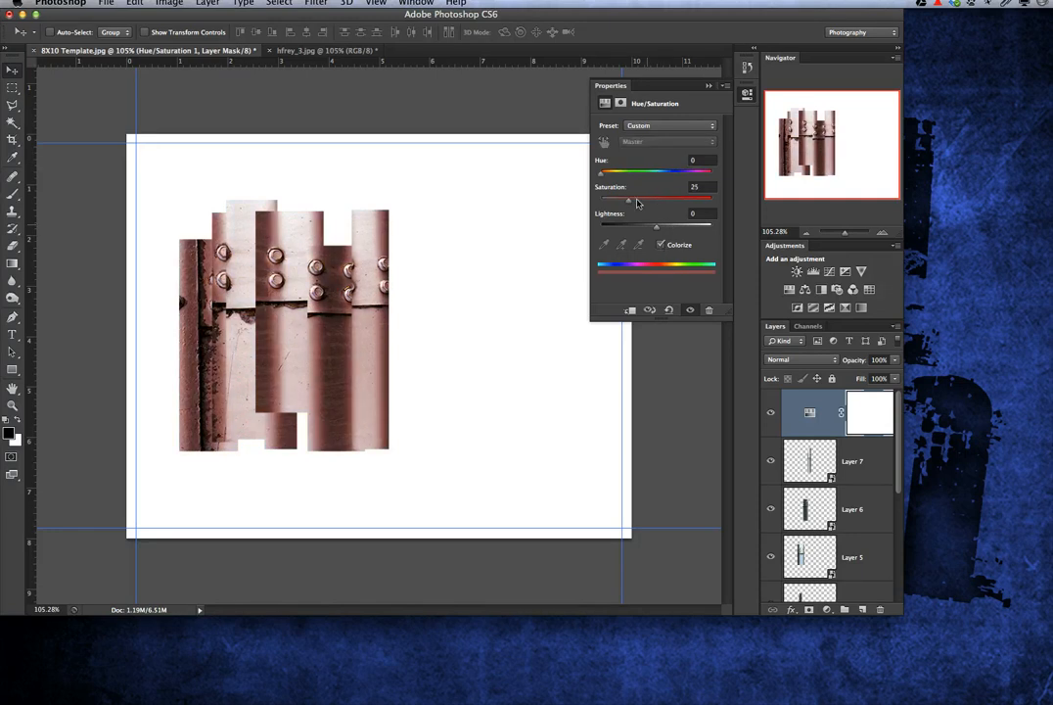
drag(601, 172, 612, 172)
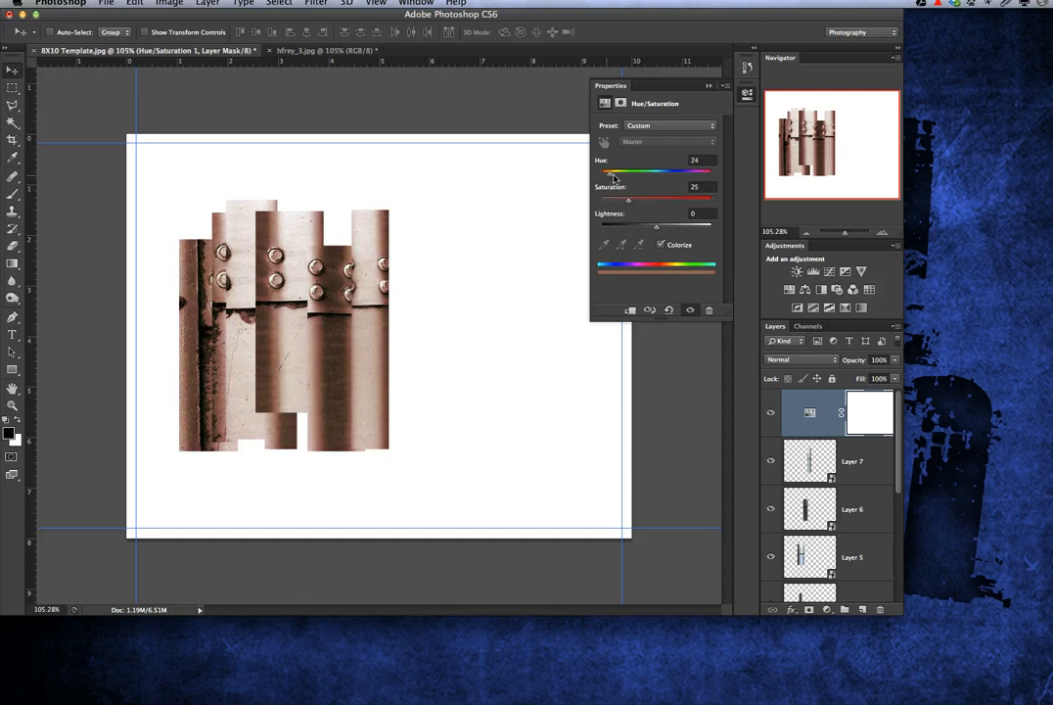
drag(612, 173, 660, 172)
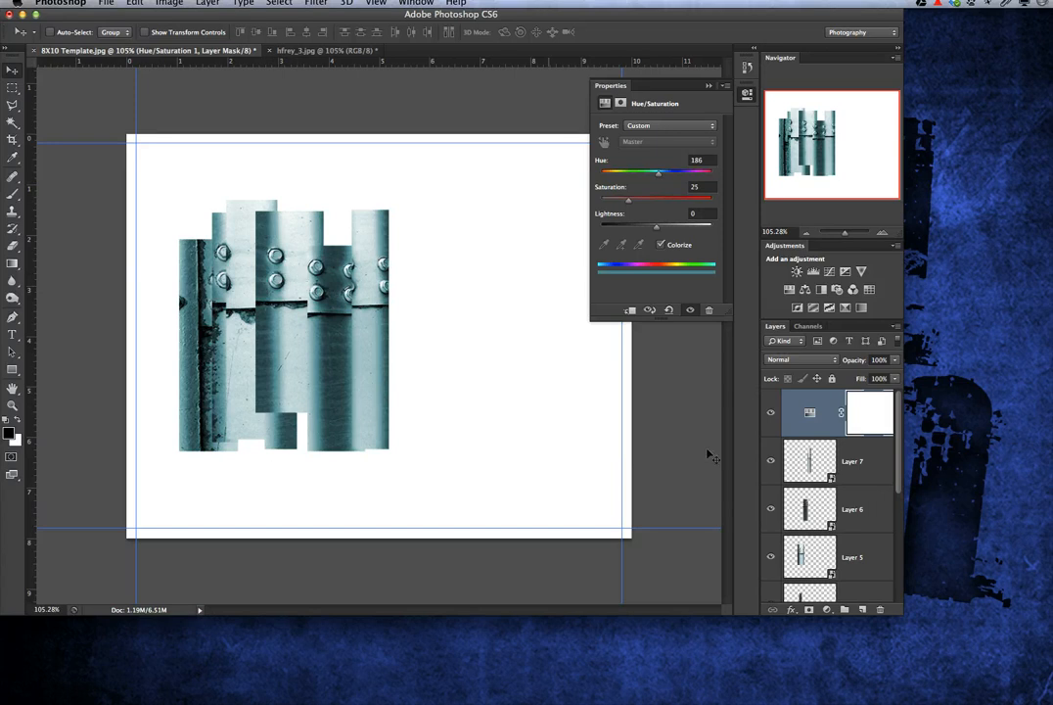
mouse_move(638, 308)
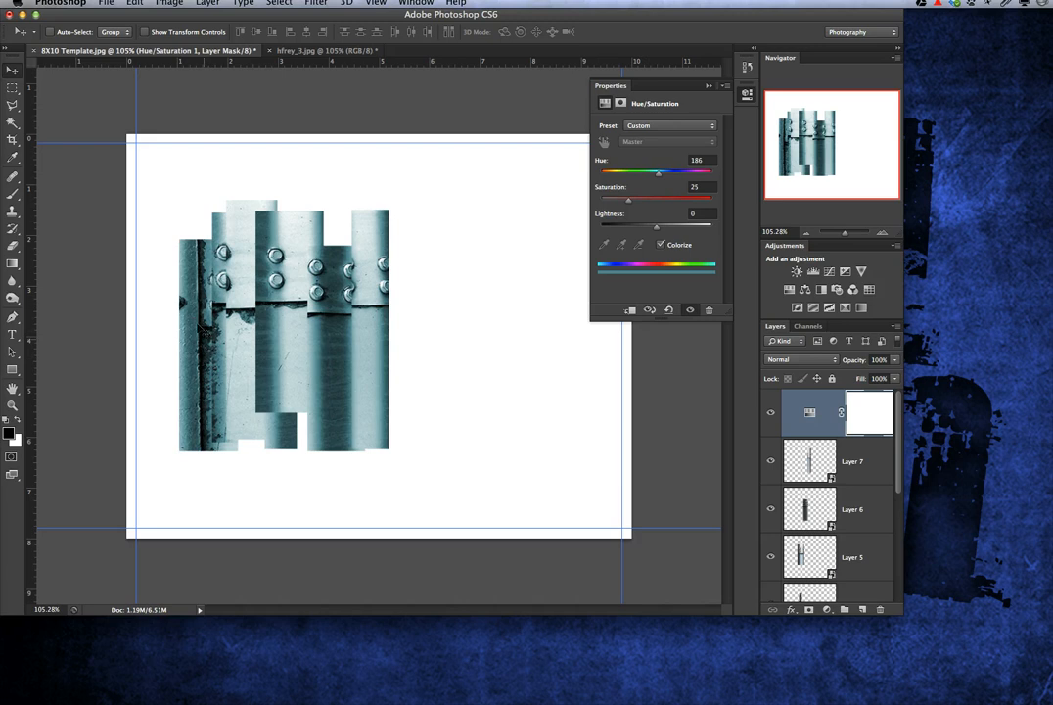
mouse_move(592, 314)
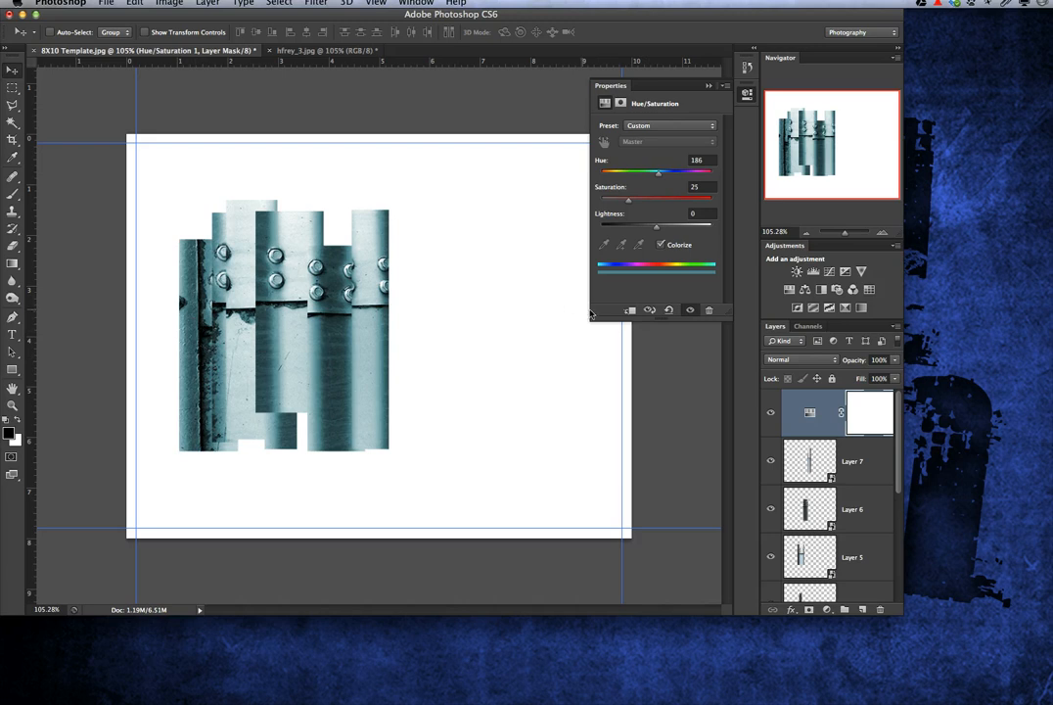
mouse_move(629, 309)
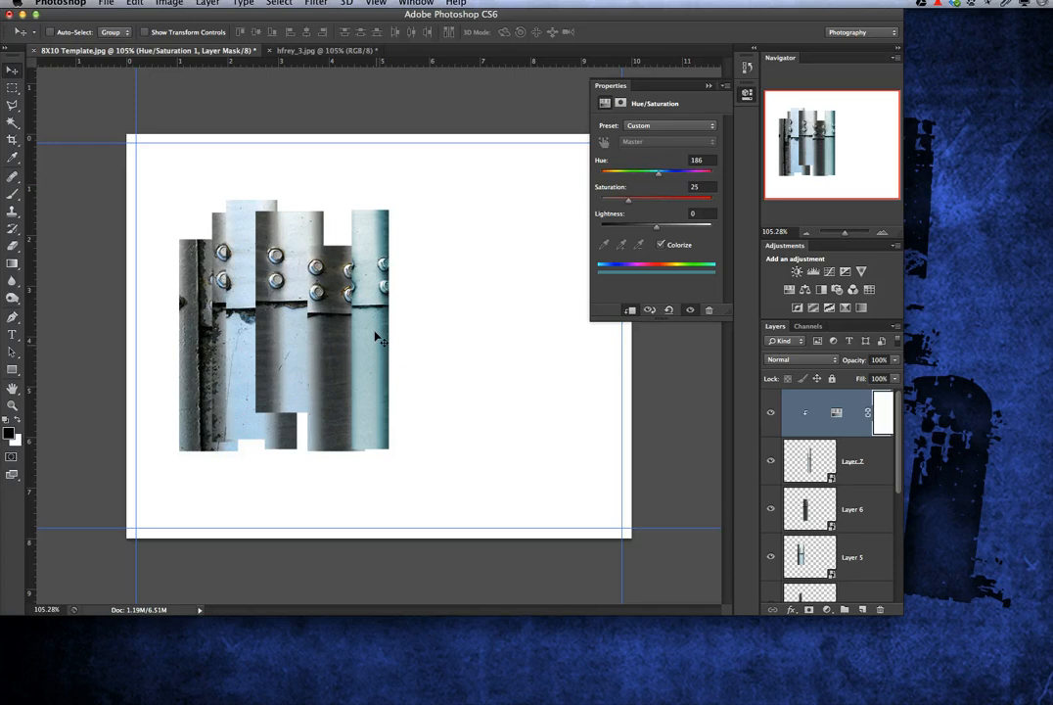
mouse_move(383, 435)
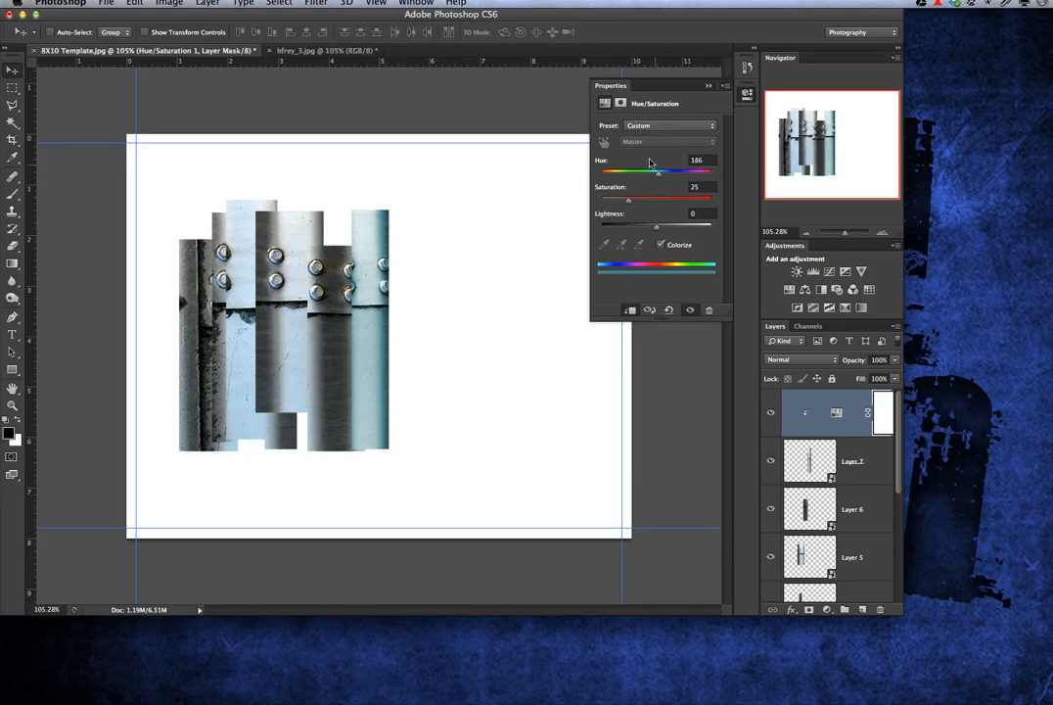
Step: Set the clipped Hue/Saturation to Hue 111 and Saturation 43 for green
drag(664, 172, 636, 172)
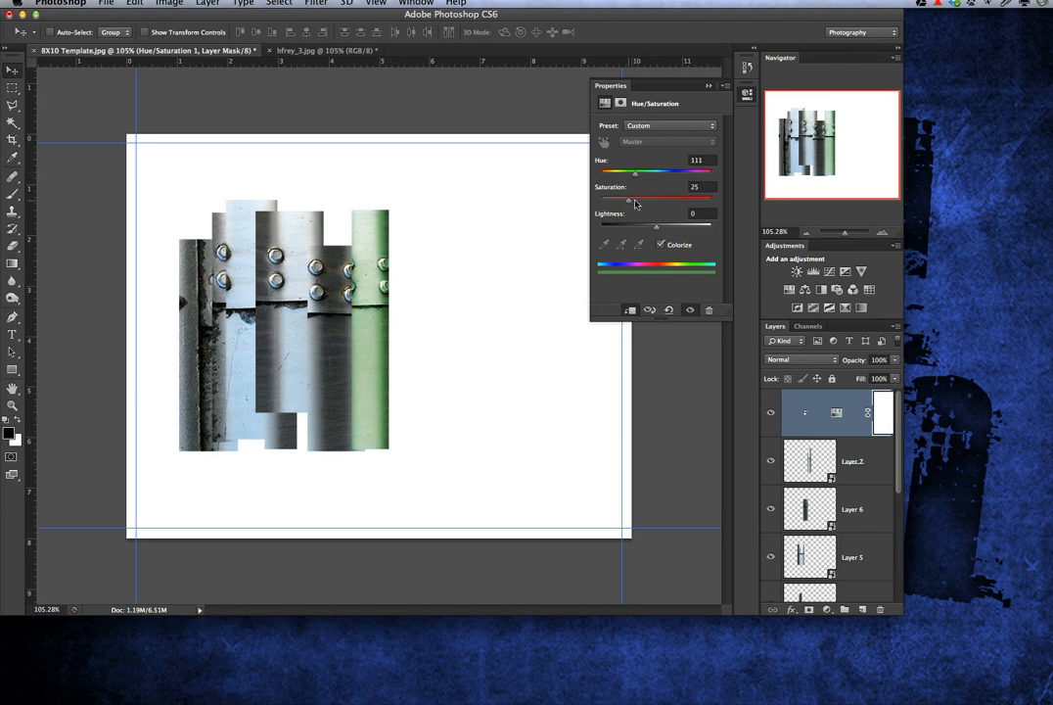
drag(628, 200, 653, 200)
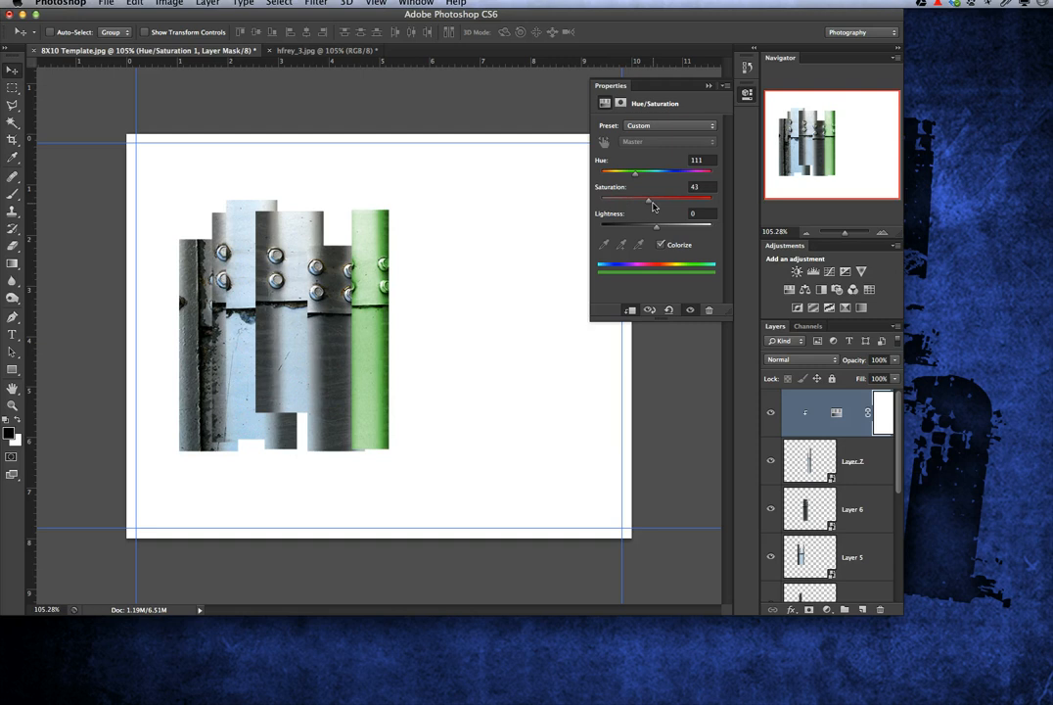
mouse_move(449, 327)
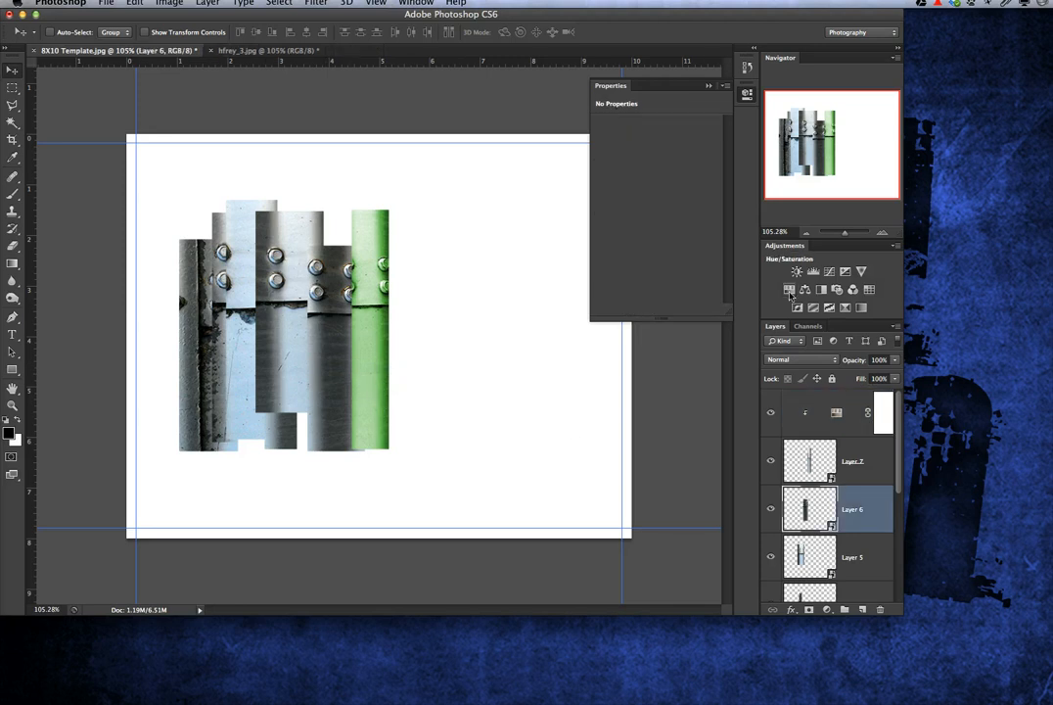
Step: Add a Hue/Saturation layer above Layer 6 at Hue 330, clipped to that strip
click(789, 272)
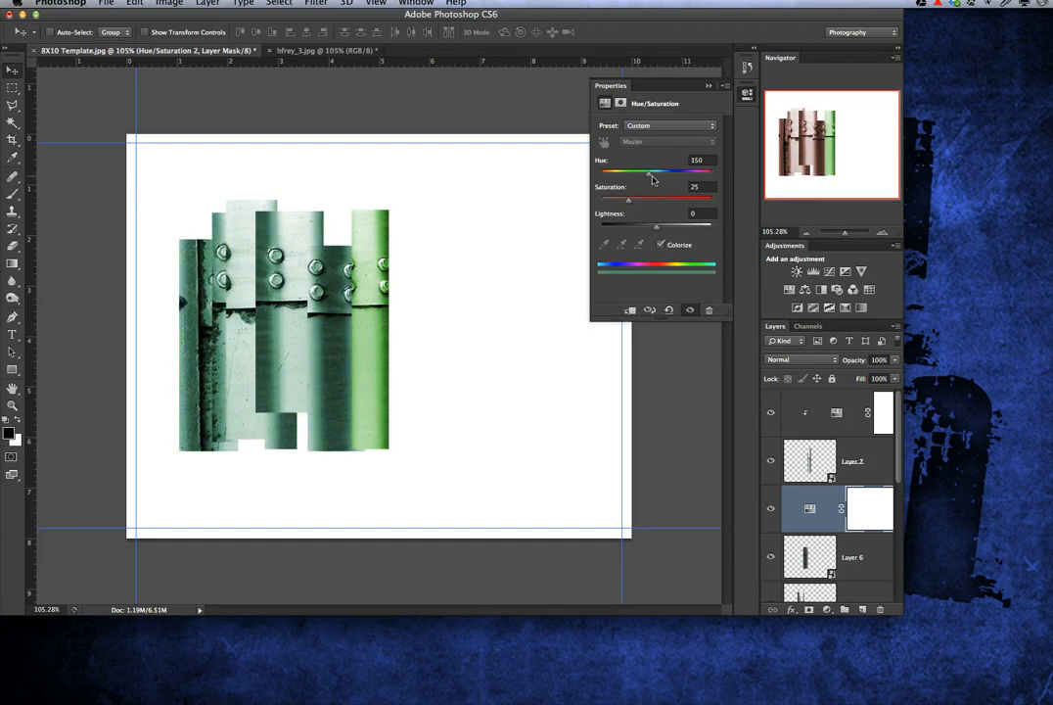
drag(653, 172, 704, 171)
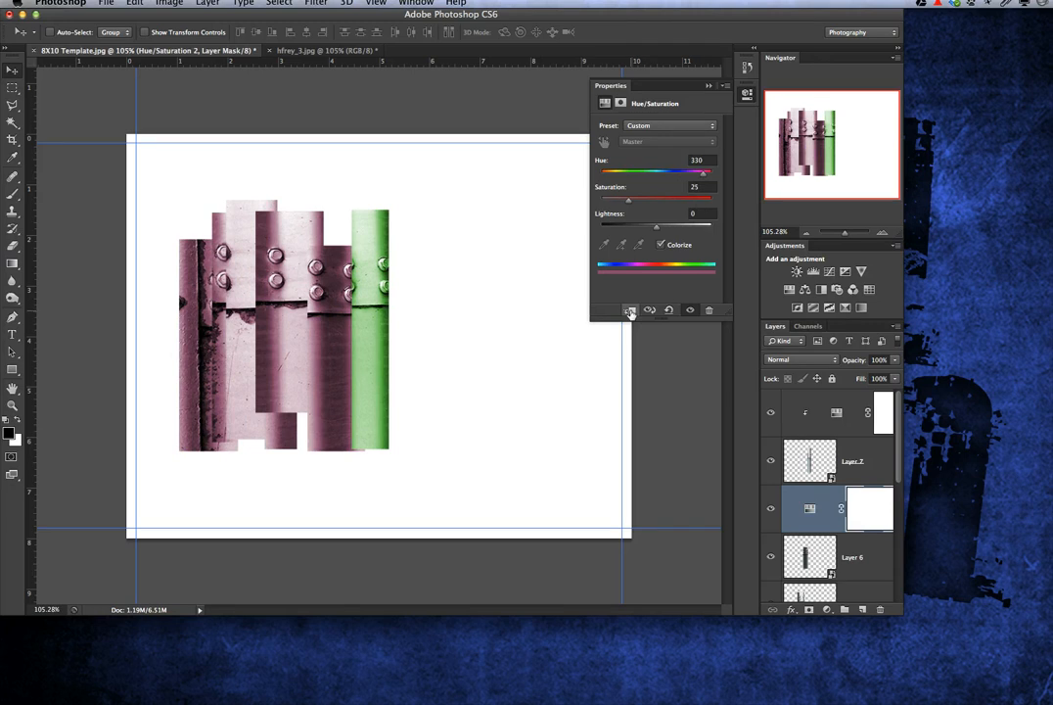
click(629, 309)
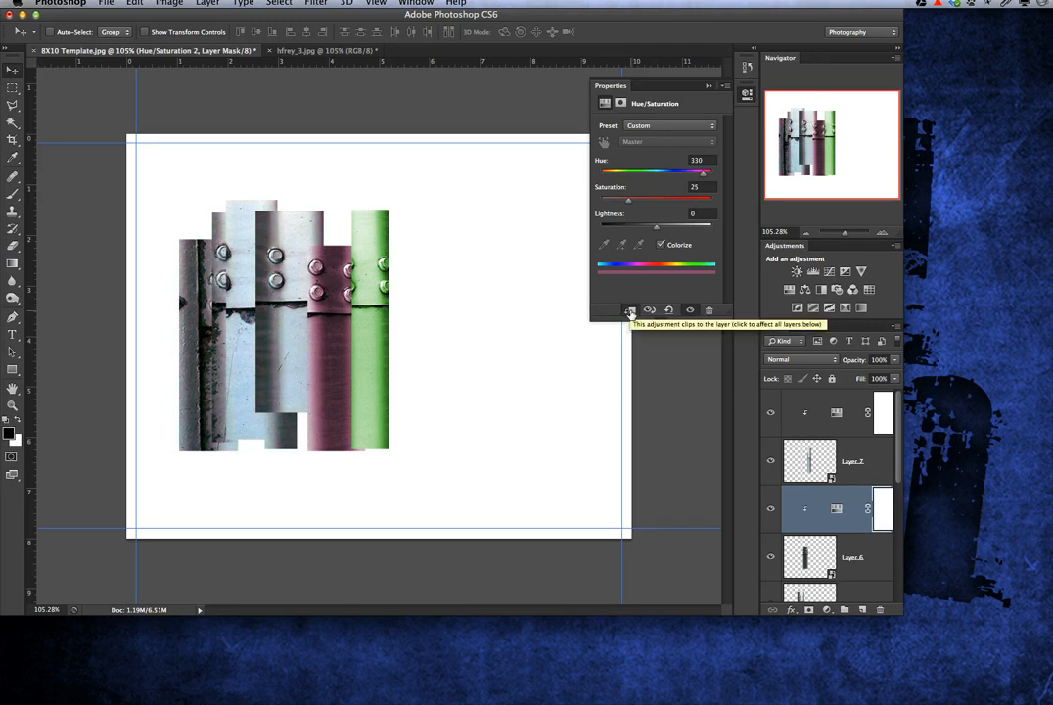
mouse_move(347, 346)
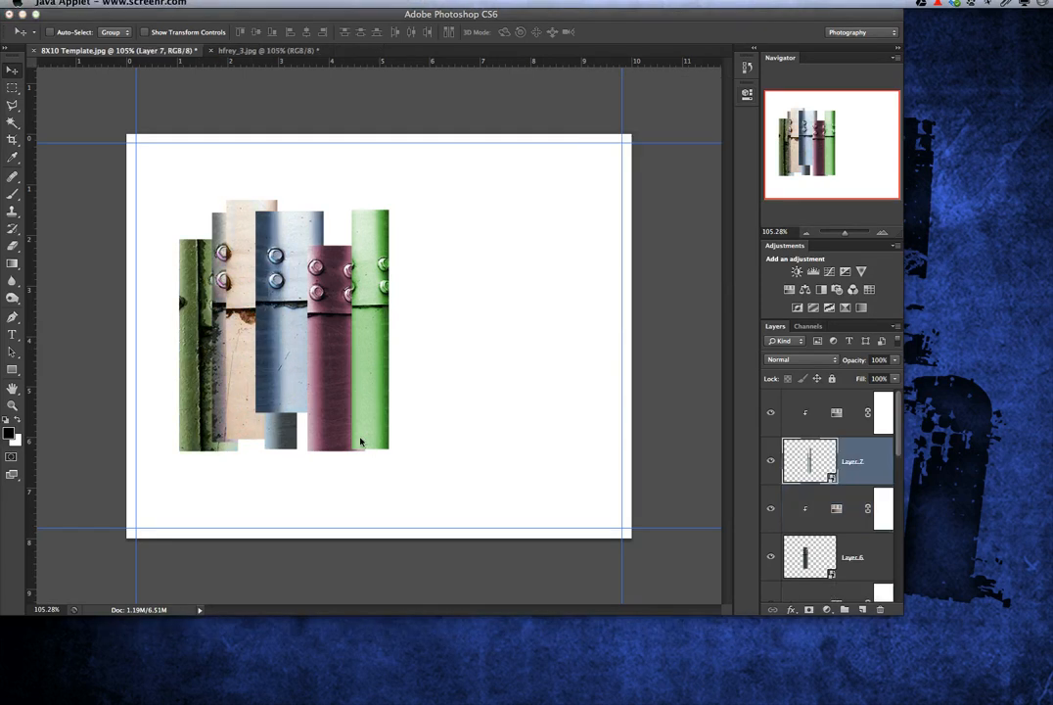
mouse_move(198, 343)
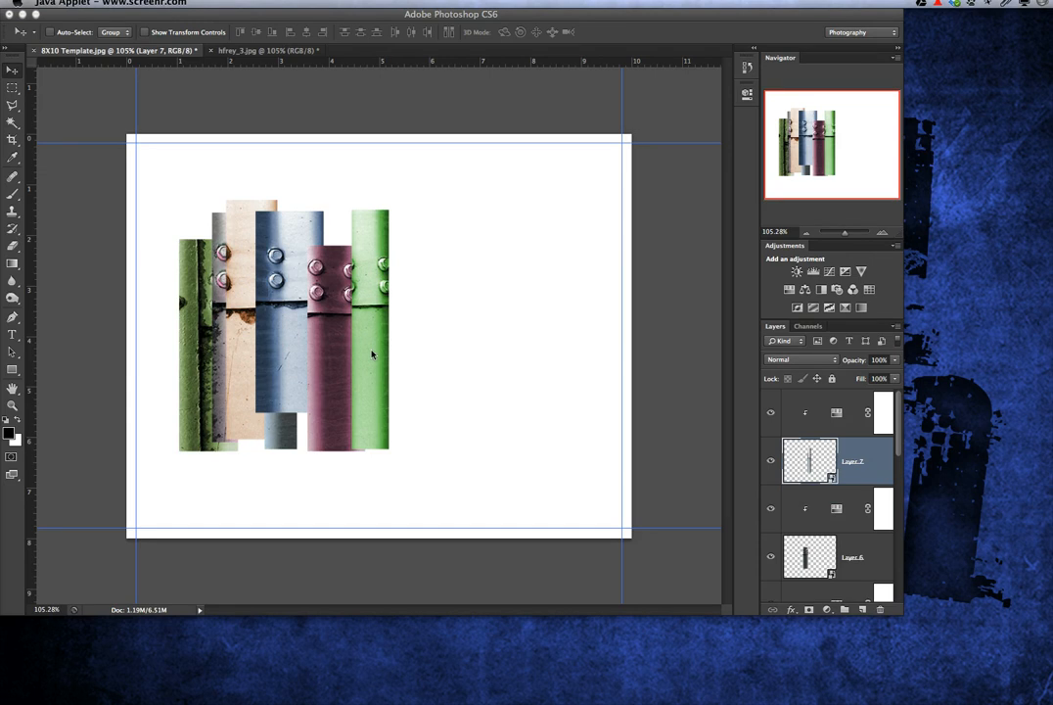
mouse_move(372, 349)
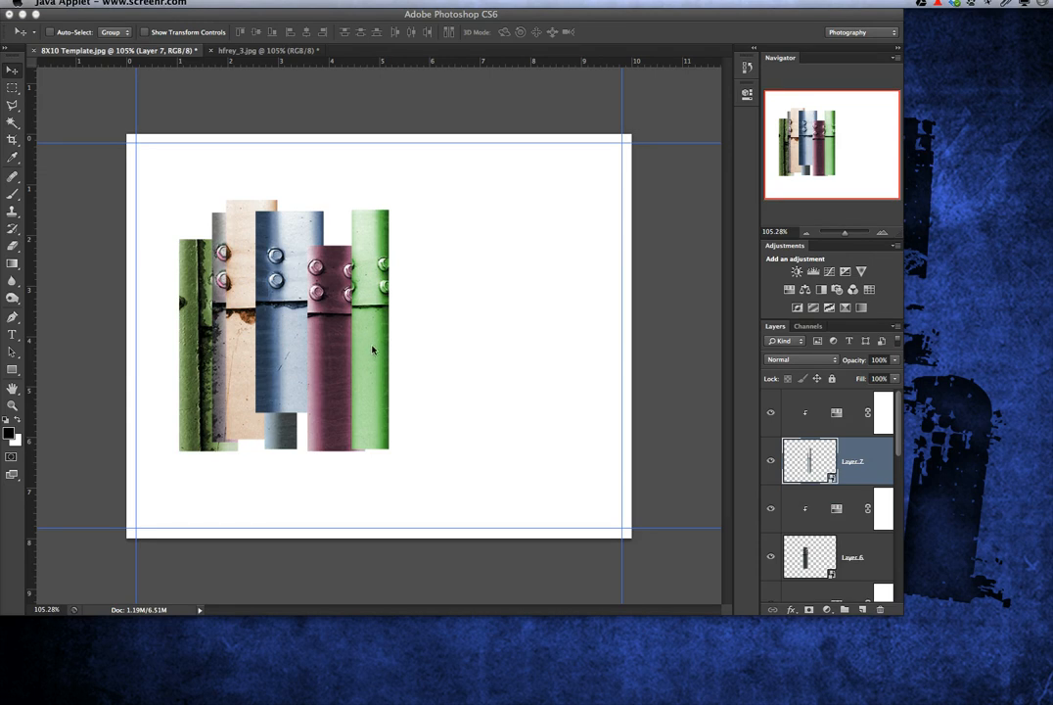
mouse_move(354, 327)
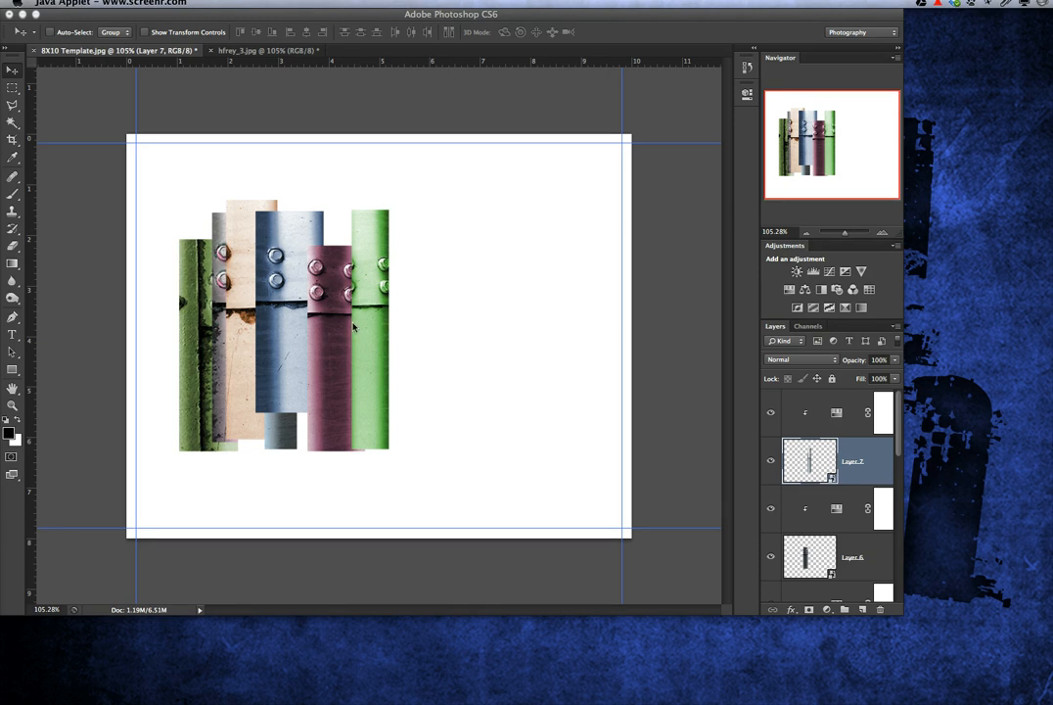
mouse_move(329, 347)
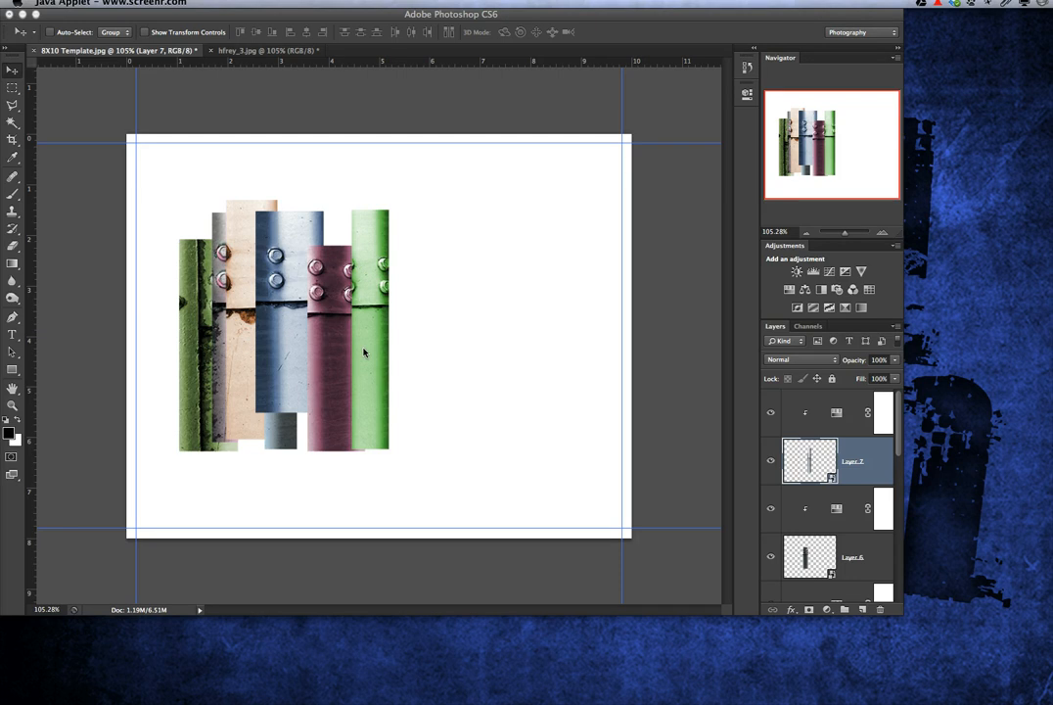
mouse_move(382, 349)
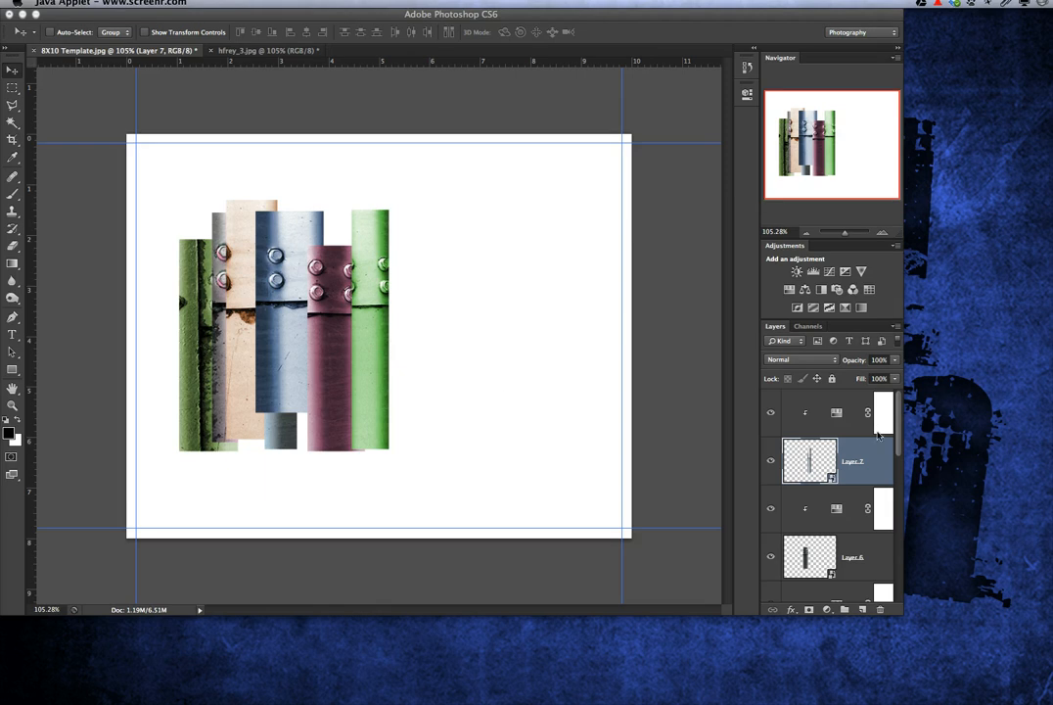
mouse_move(903, 614)
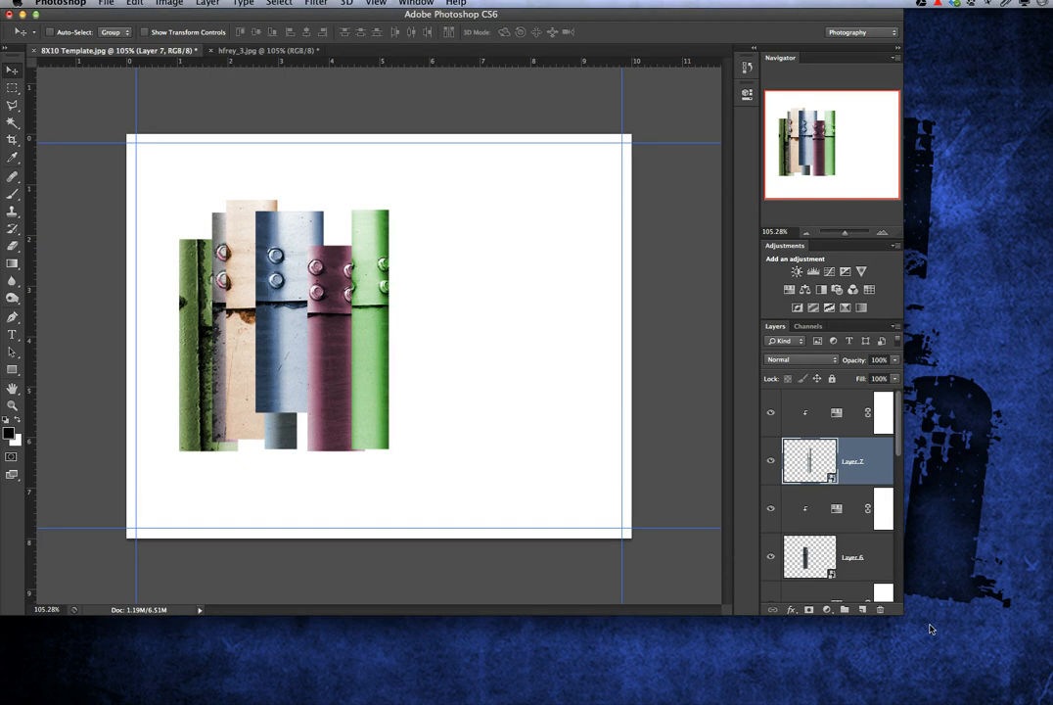
mouse_move(976, 650)
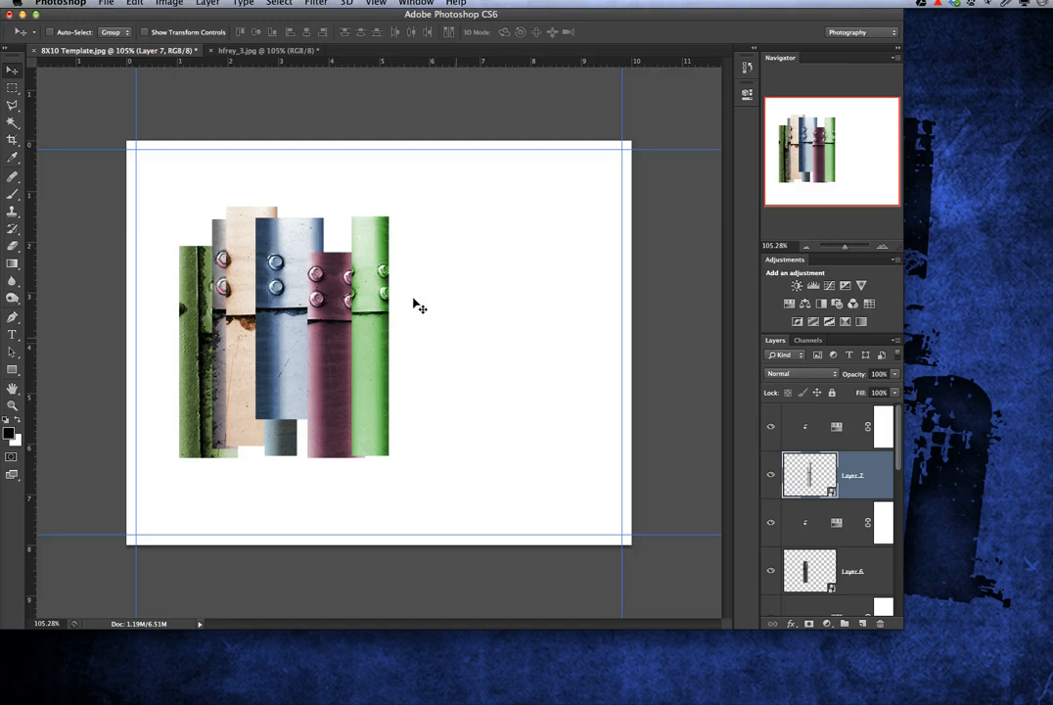
mouse_move(282, 307)
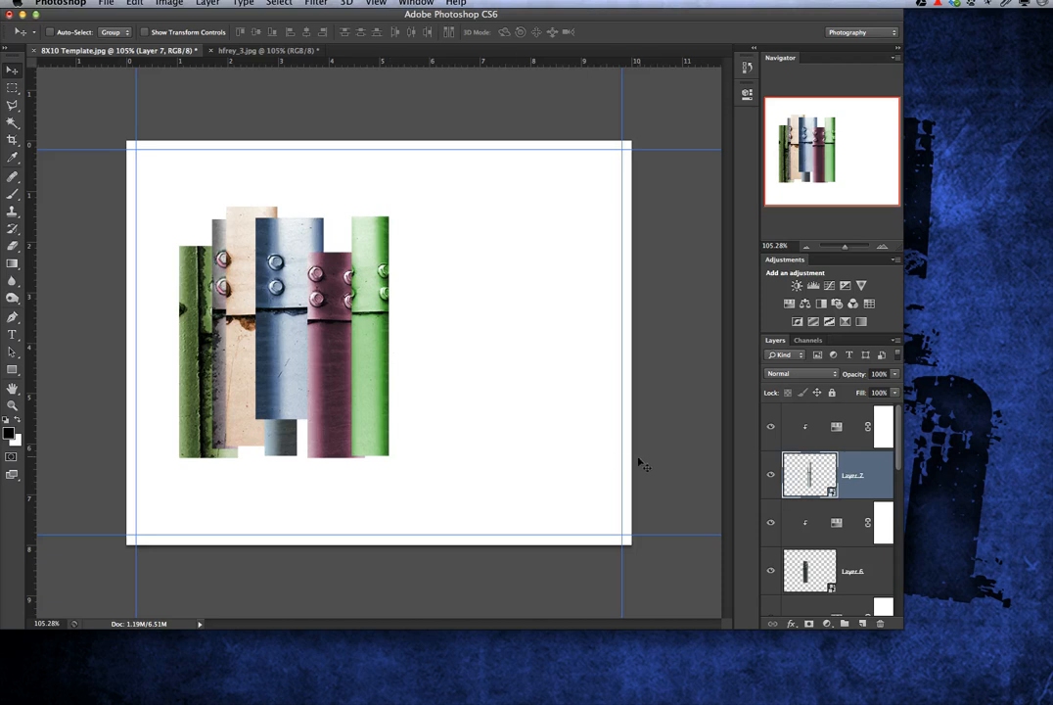
mouse_move(372, 242)
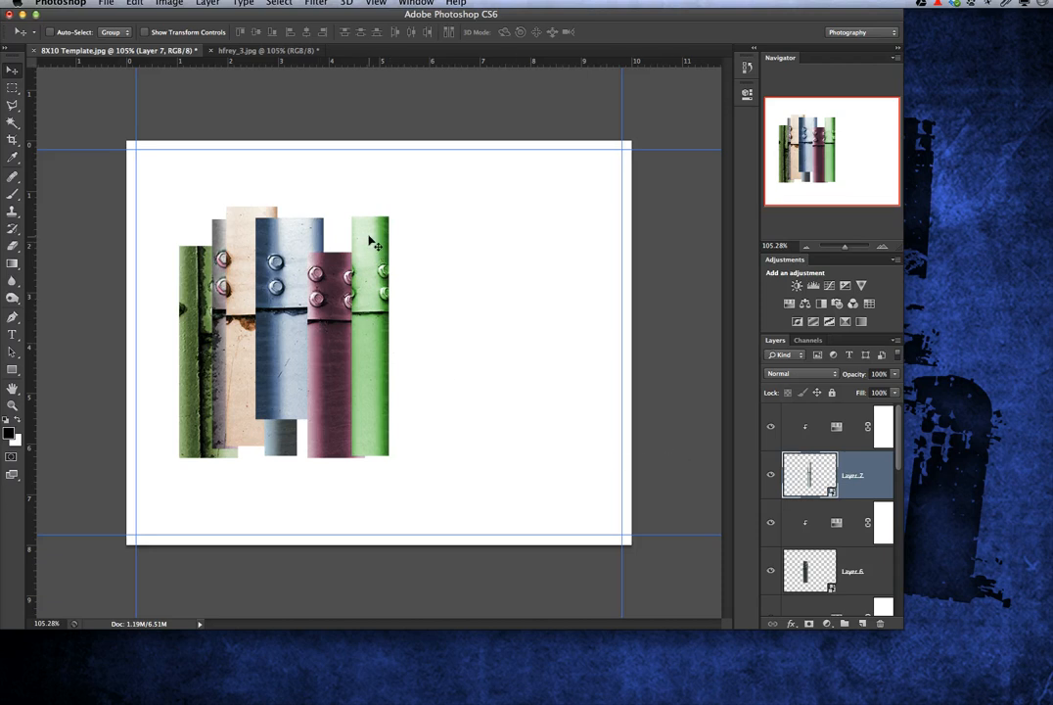
right_click(372, 242)
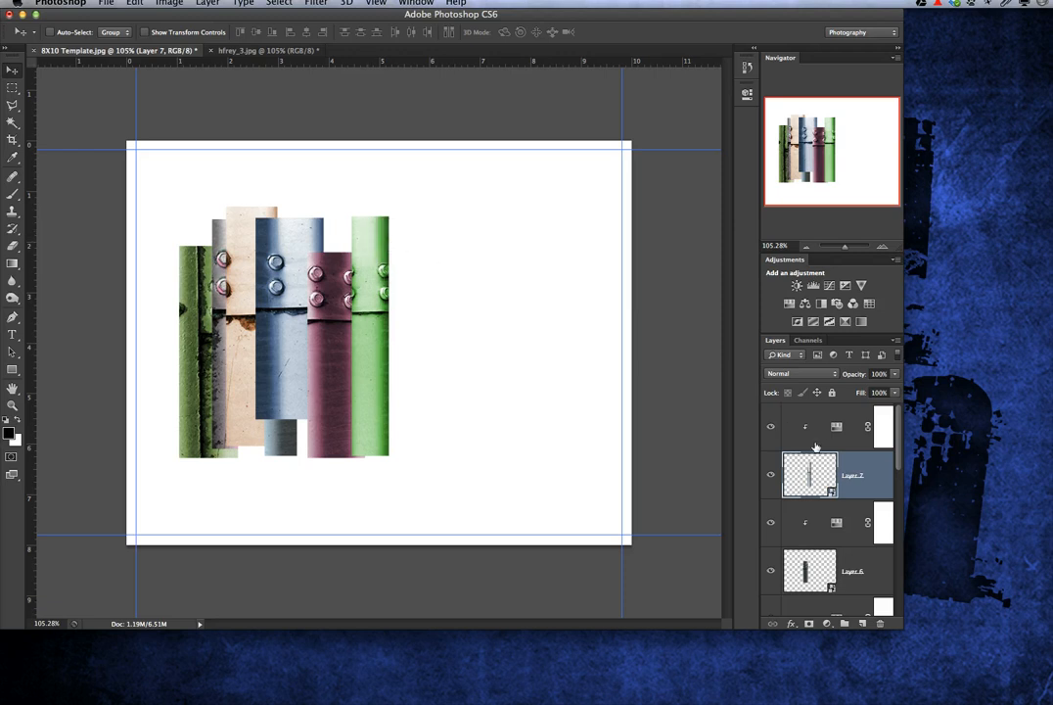
mouse_move(857, 470)
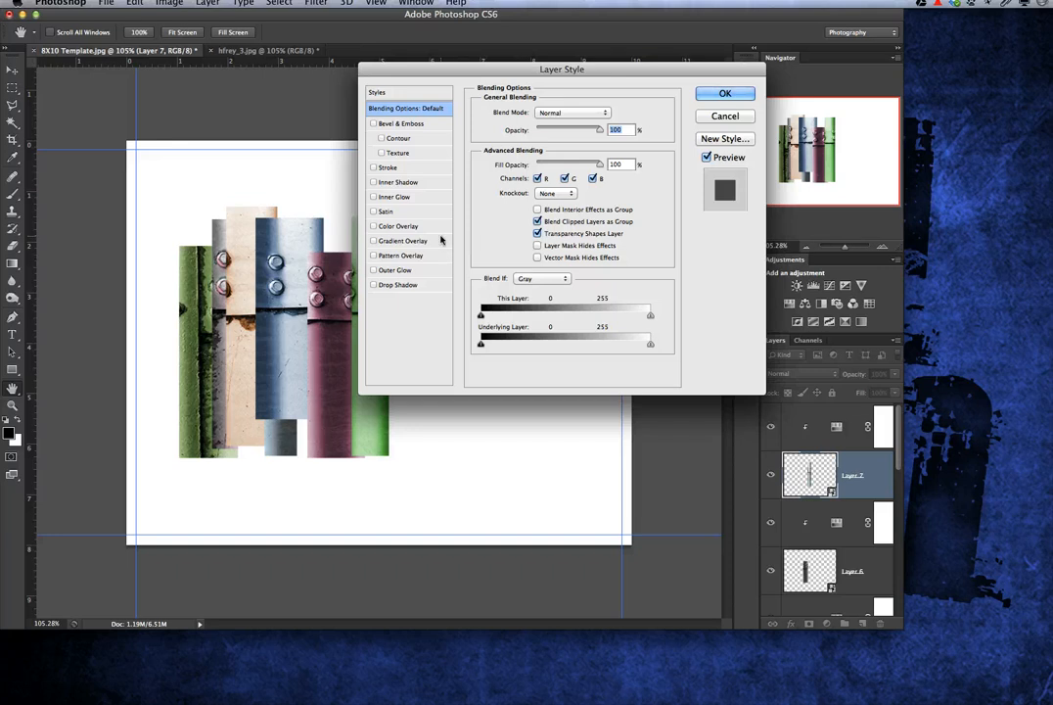
mouse_move(419, 266)
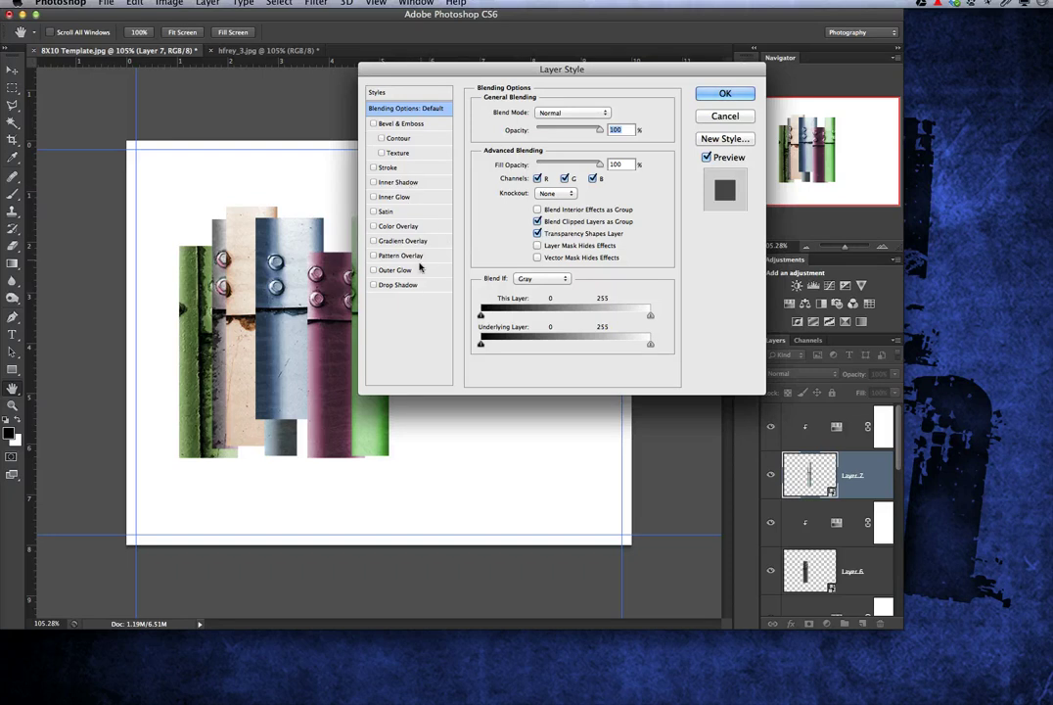
Step: Enable Drop Shadow on Layer 7 with a 139° angle and shorter distance
click(397, 284)
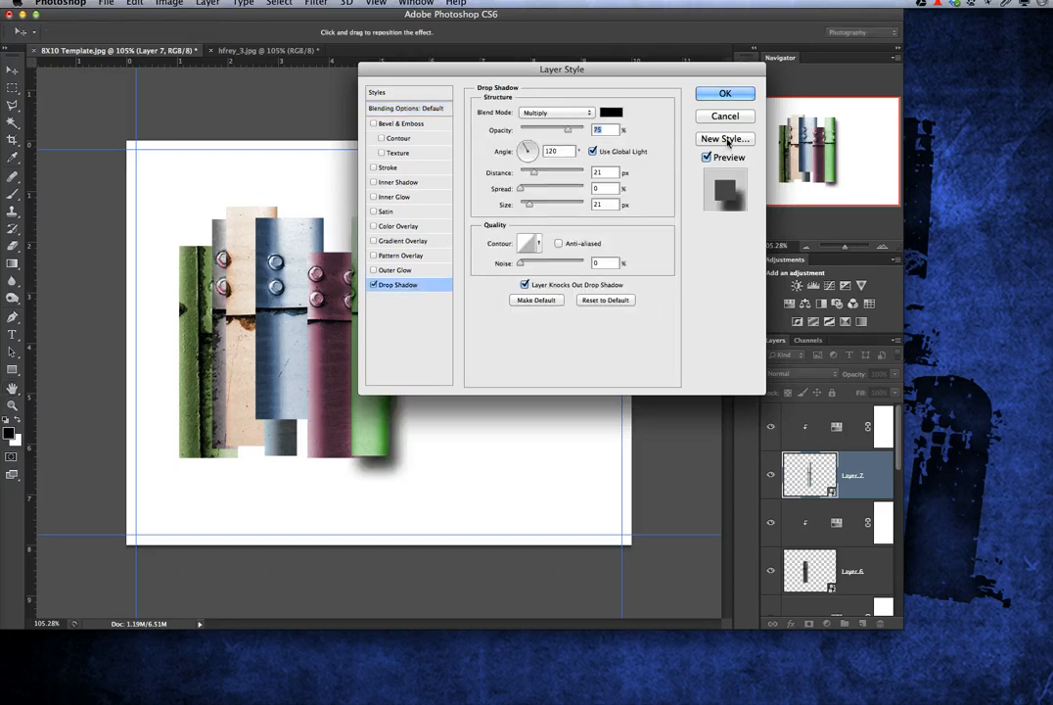
drag(561, 69, 706, 68)
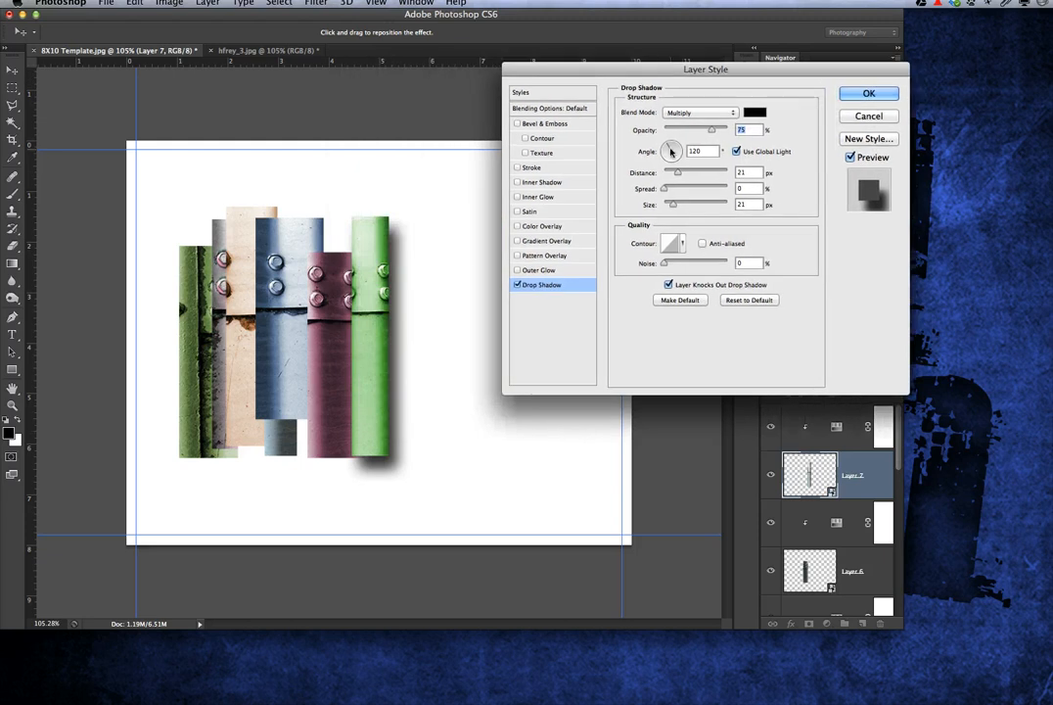
drag(673, 151, 669, 147)
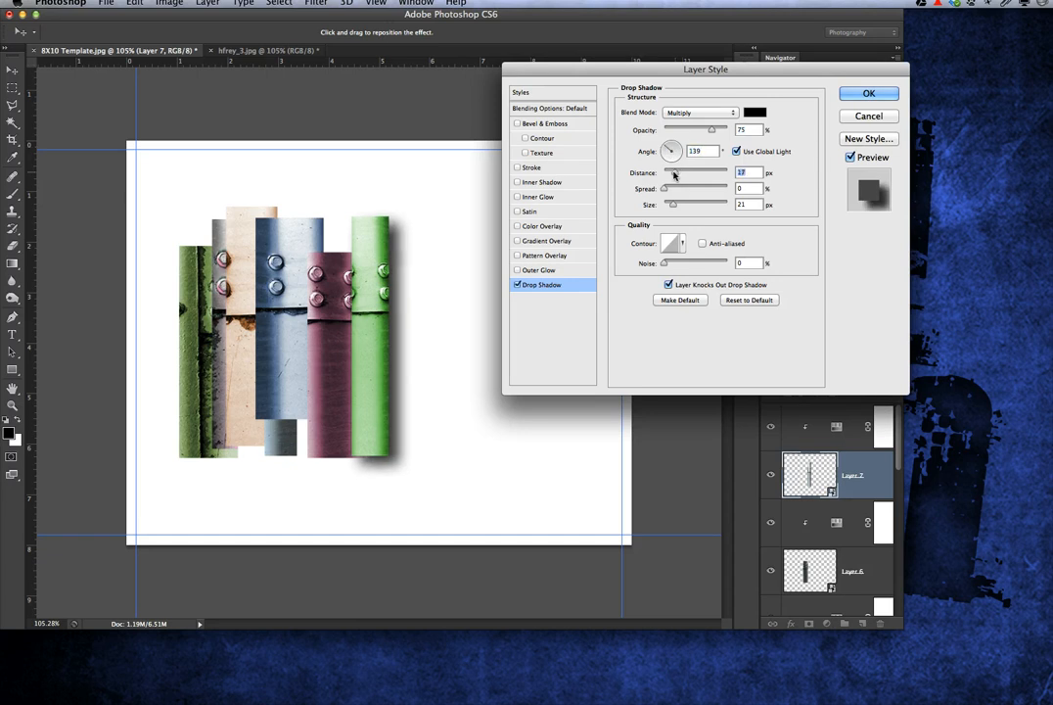
drag(675, 184, 672, 184)
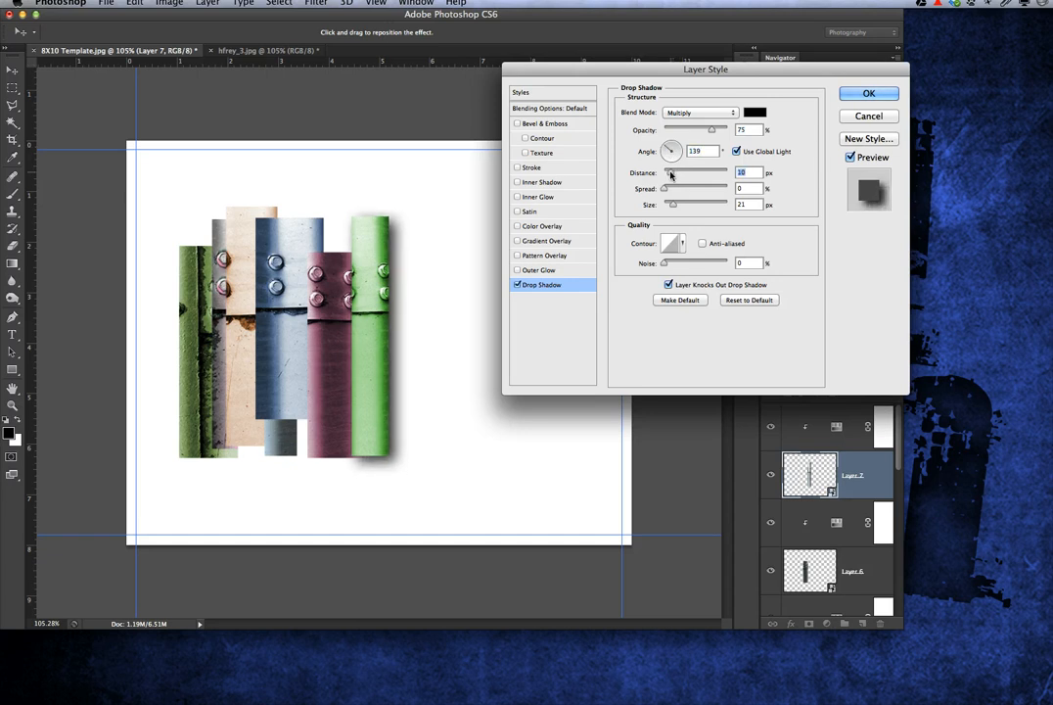